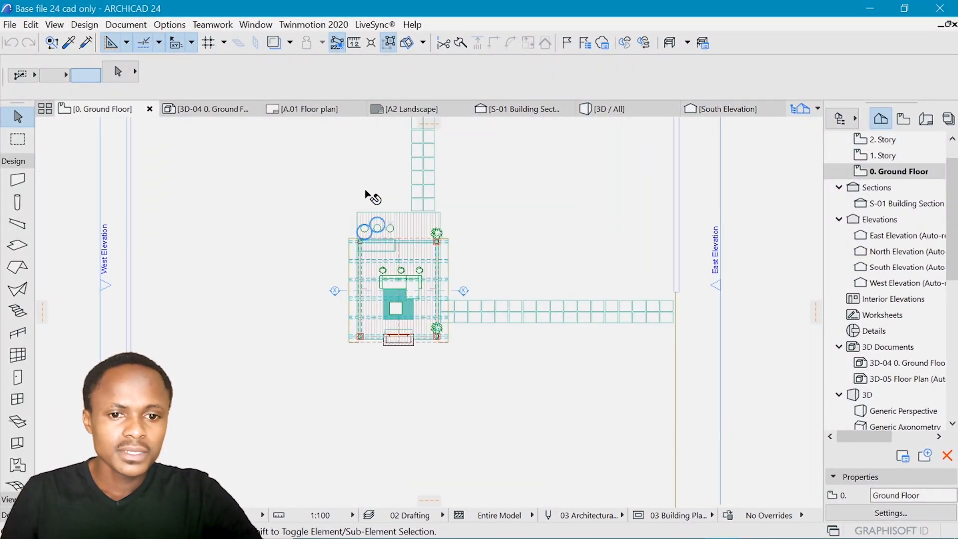
{"action": "mouse_move", "coordinate": [353, 204]}
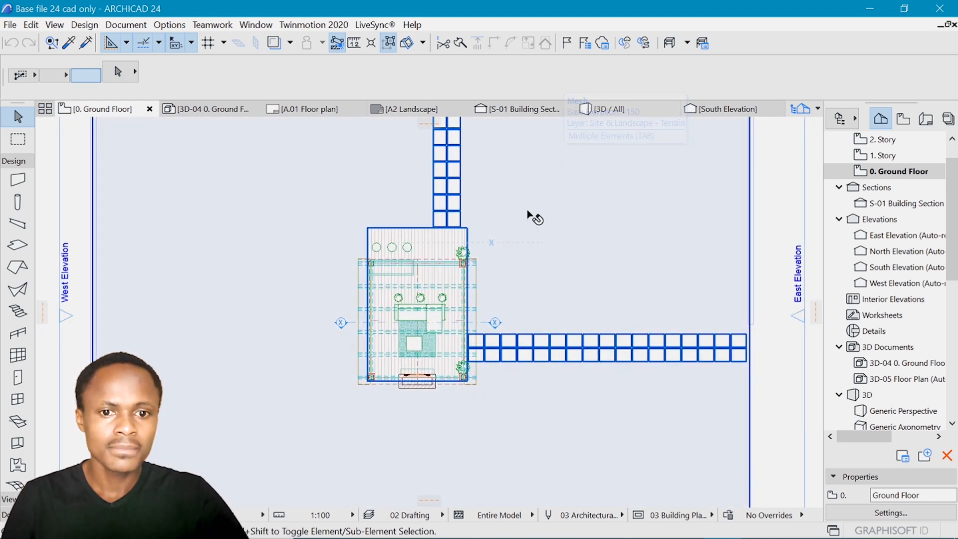
{"action": "mouse_move", "coordinate": [663, 218]}
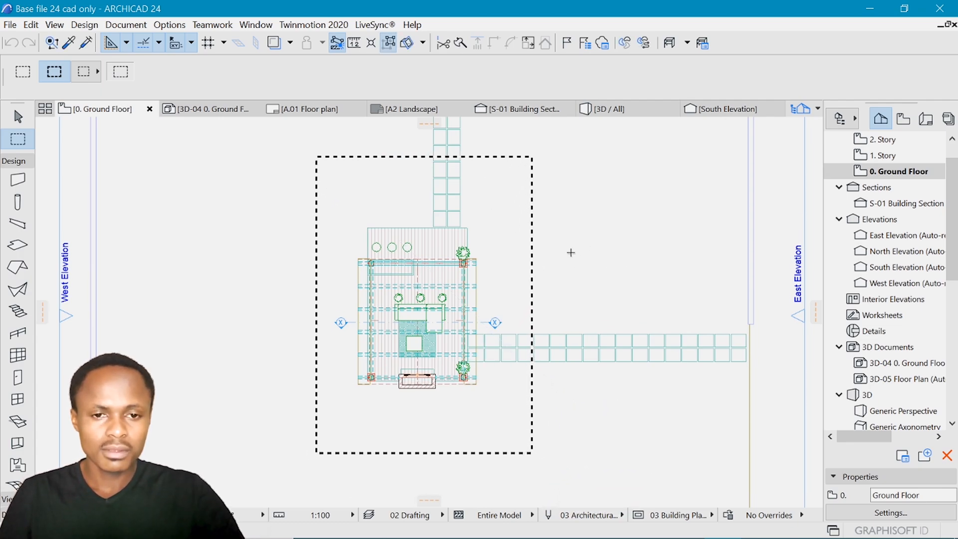
{"action": "mouse_move", "coordinate": [502, 204]}
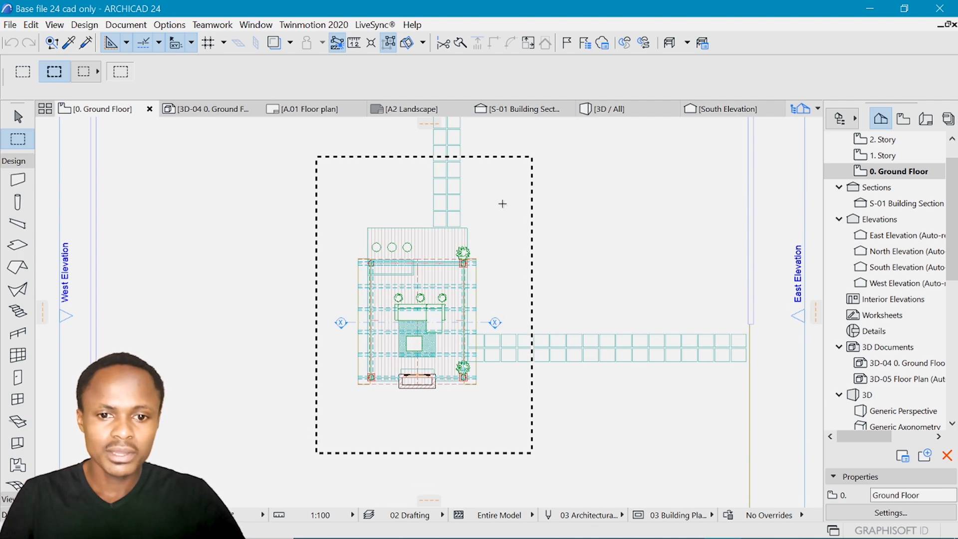
Create a 3D document 'Plan 1' from the marqueed gazebo area and open it
{"action": "right_click", "coordinate": [502, 204]}
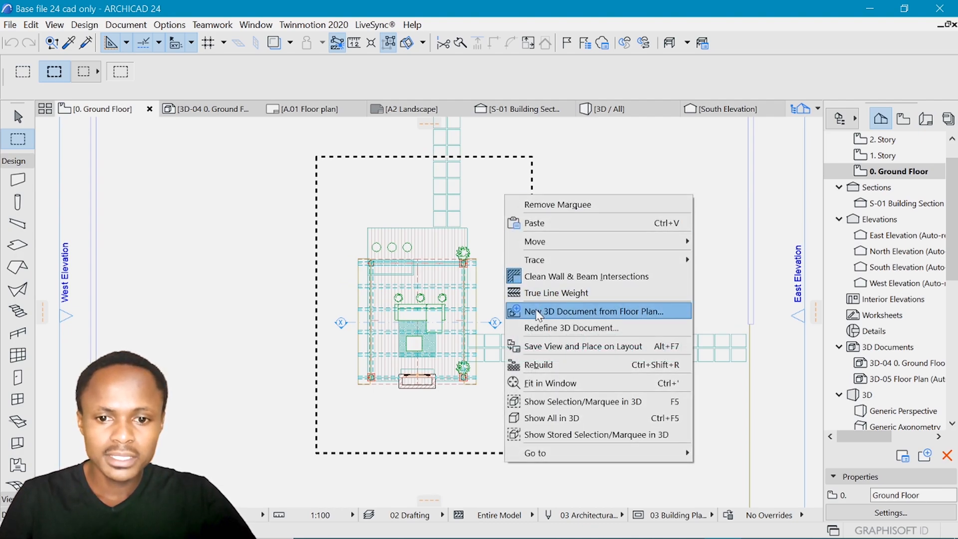
{"action": "left_click", "coordinate": [579, 311]}
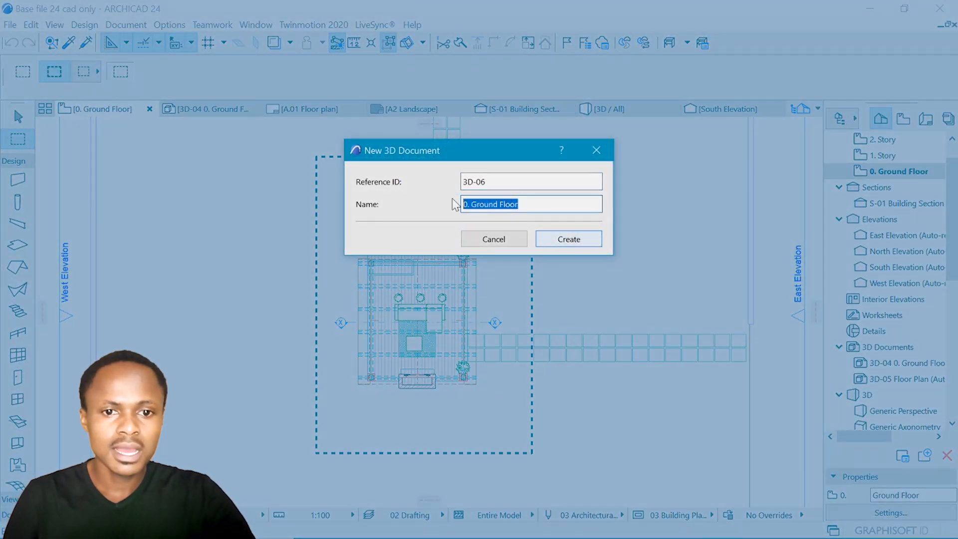
{"action": "type", "text": "Pla"}
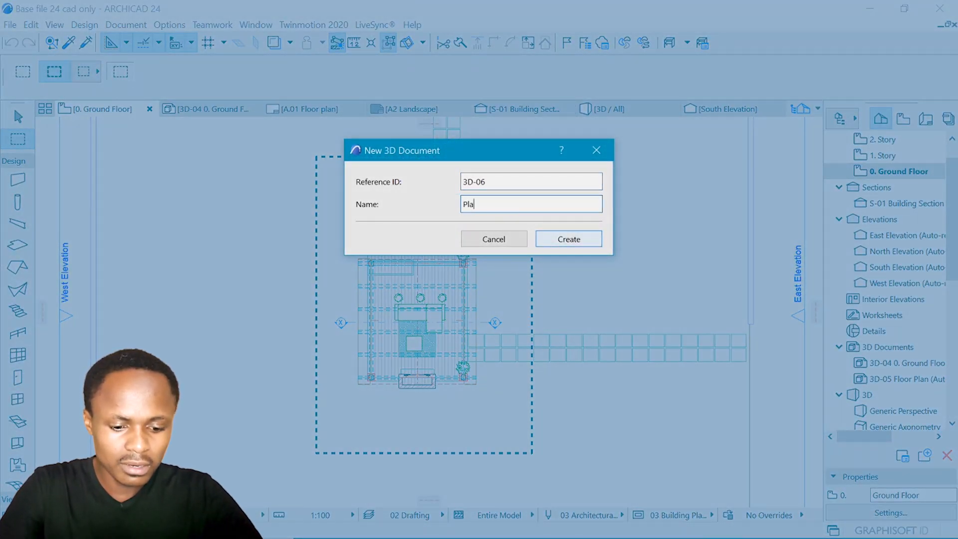
{"action": "type", "text": "n 1"}
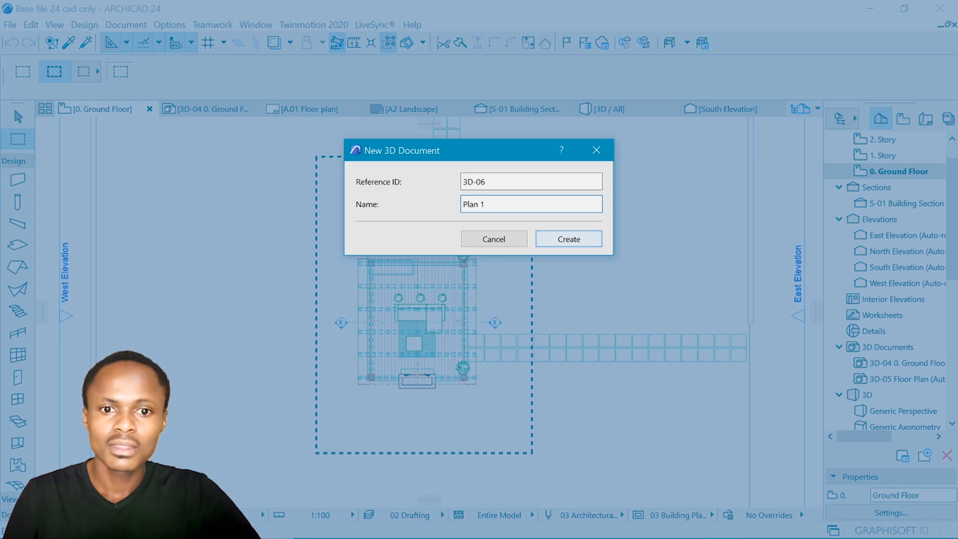
{"action": "left_click", "coordinate": [567, 239]}
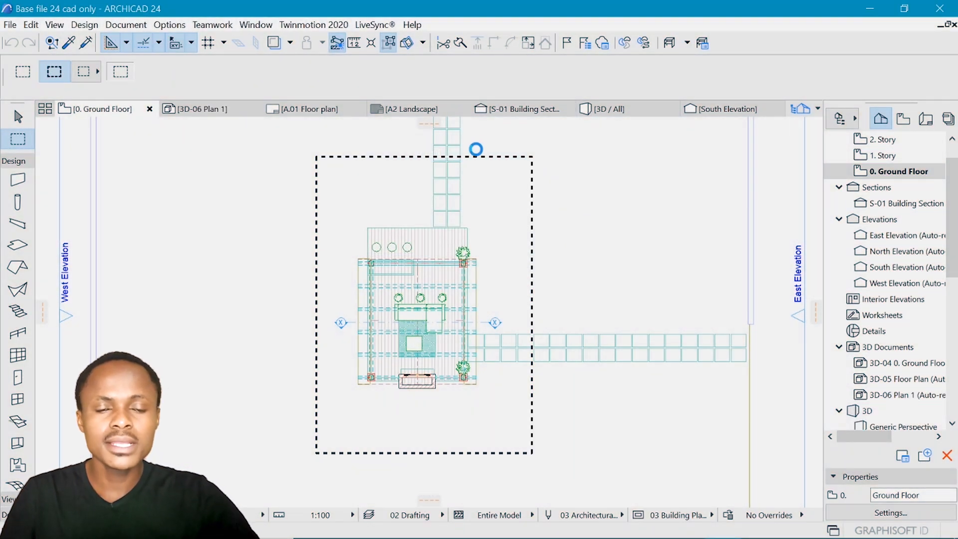
{"action": "left_click", "coordinate": [201, 109]}
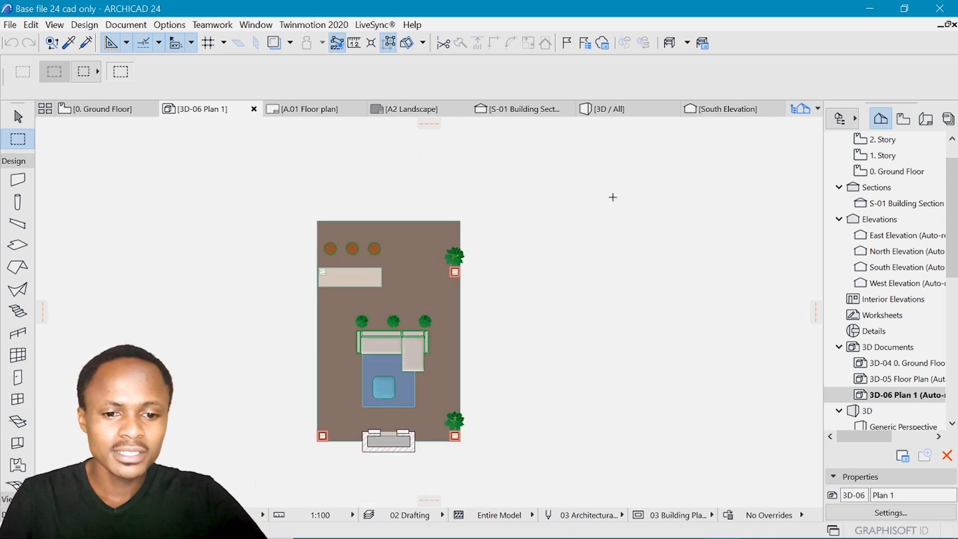
{"action": "mouse_move", "coordinate": [494, 209]}
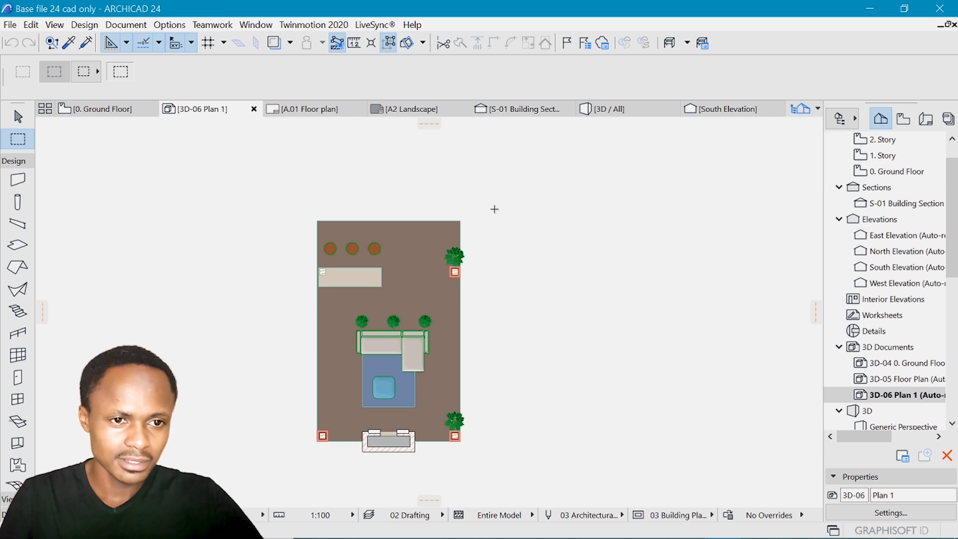
Open 3D Document Settings from the 3D-06 Plan 1 tab
{"action": "right_click", "coordinate": [202, 109]}
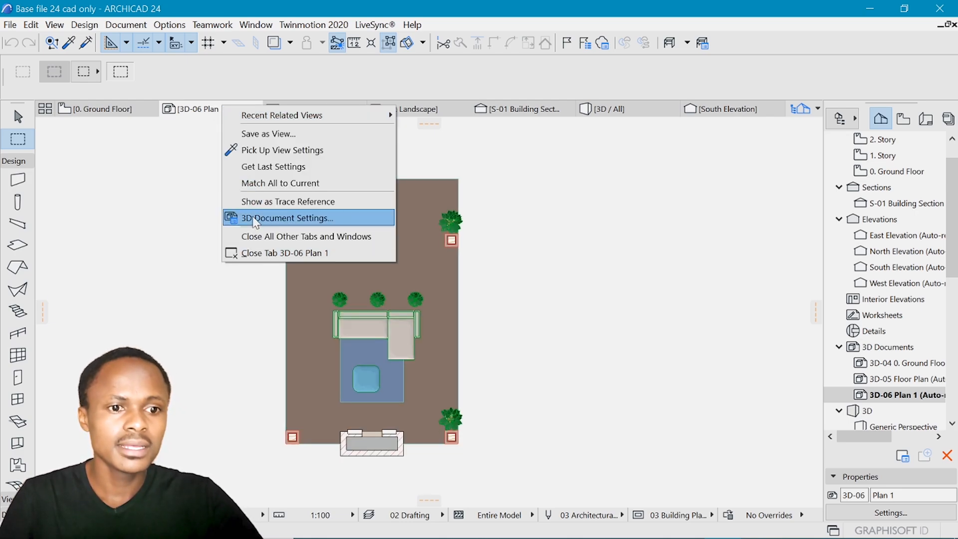
{"action": "left_click", "coordinate": [287, 218]}
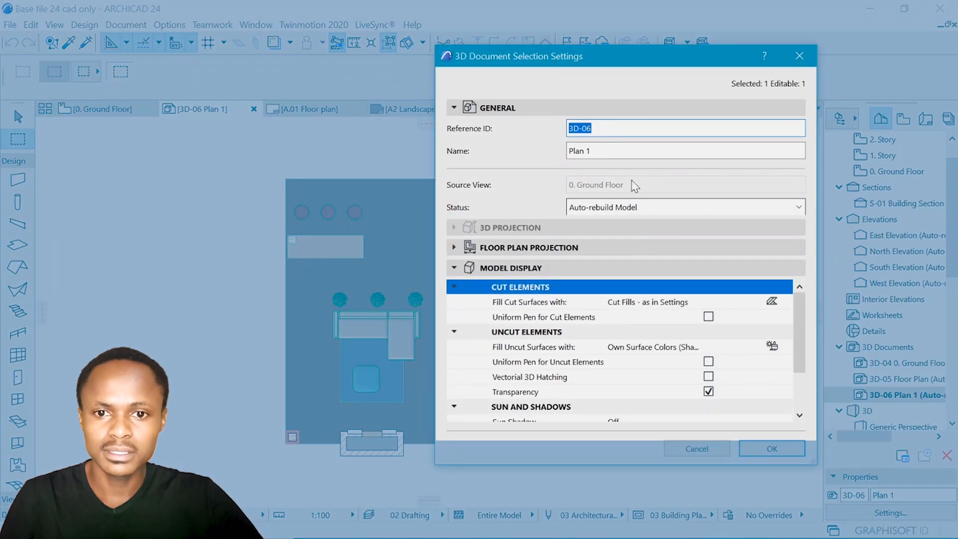
Under Floor Plan Projection, set Cut Plane to 1200 and Show down to Story(s) Below
{"action": "left_click", "coordinate": [528, 247]}
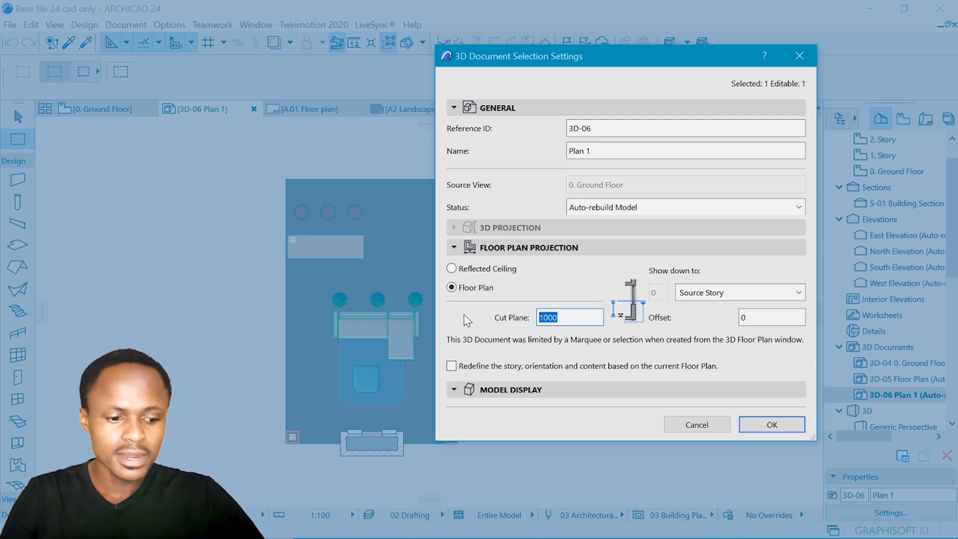
{"action": "type", "text": "12"}
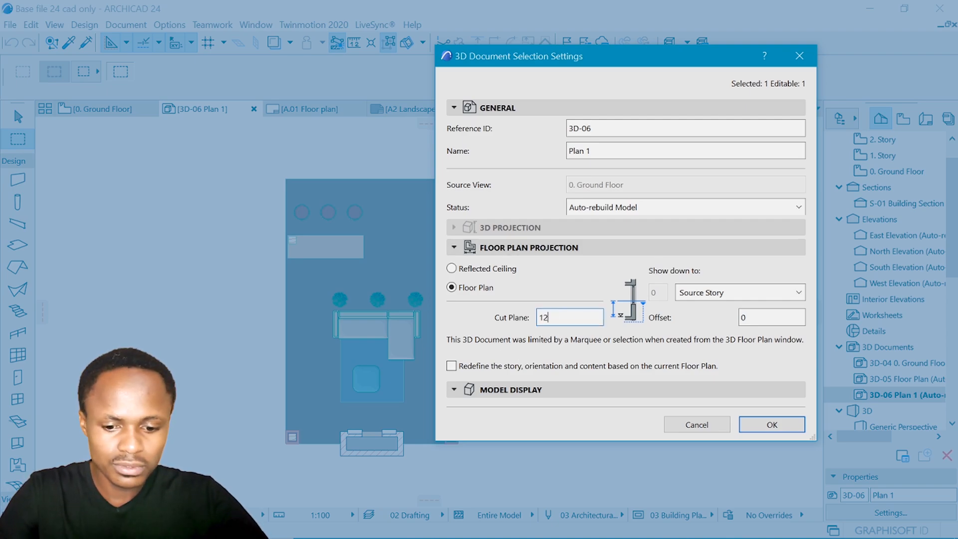
{"action": "type", "text": "00"}
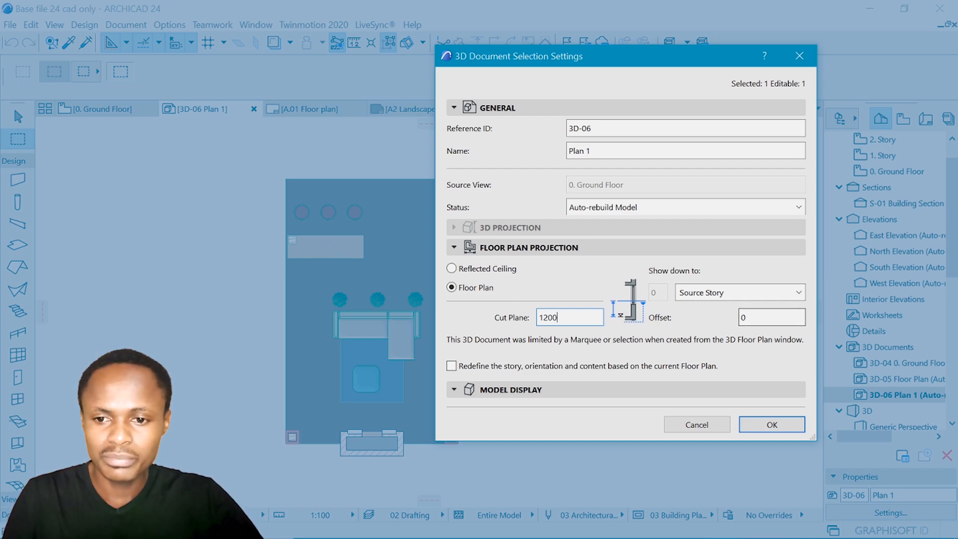
{"action": "left_click", "coordinate": [738, 291]}
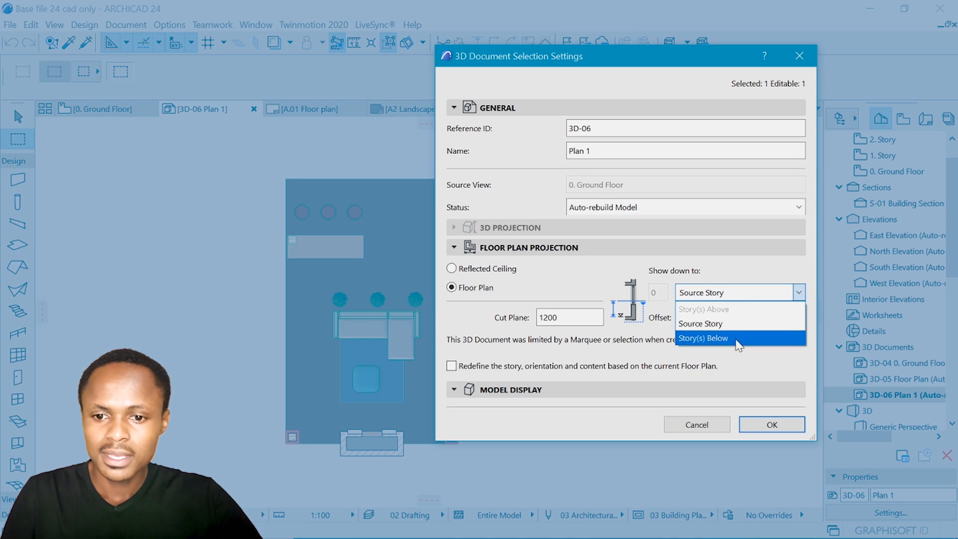
{"action": "left_click", "coordinate": [703, 338]}
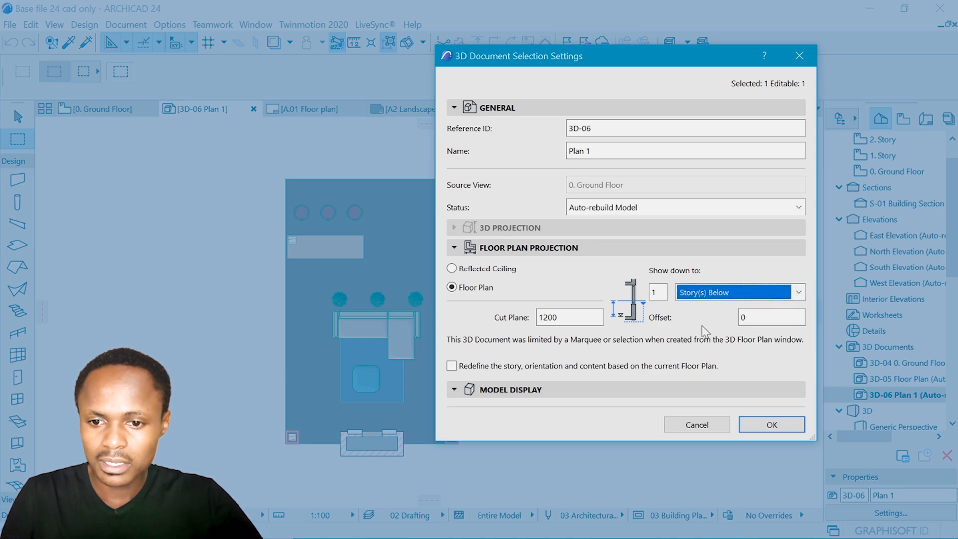
{"action": "mouse_move", "coordinate": [702, 321]}
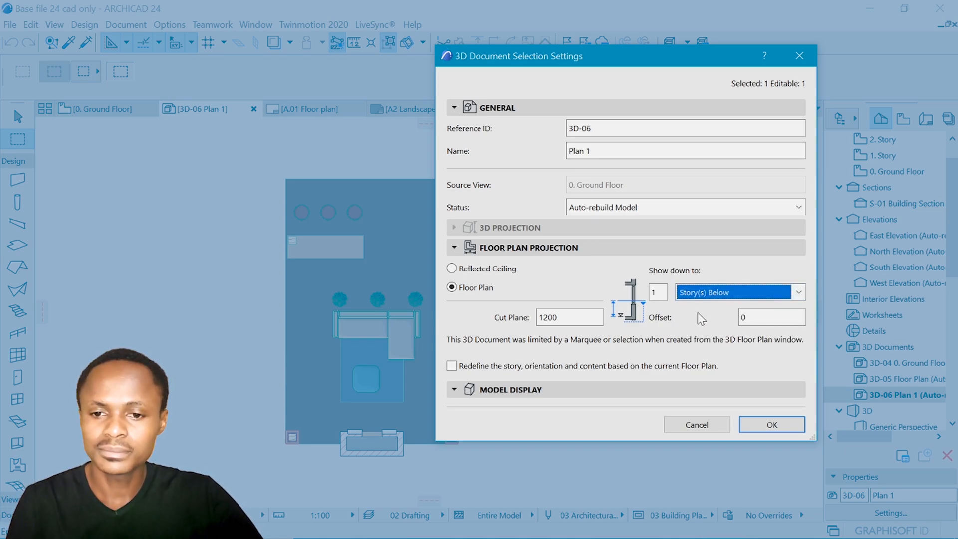
{"action": "mouse_move", "coordinate": [220, 416]}
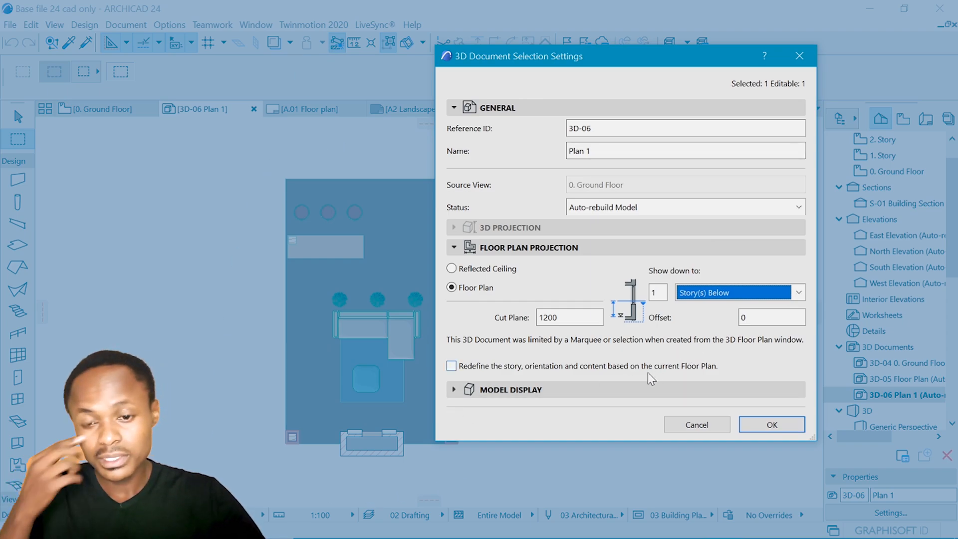
Use a uniform pen for cut elements, with pen 1 for cut fills and backgrounds
{"action": "left_click", "coordinate": [511, 389]}
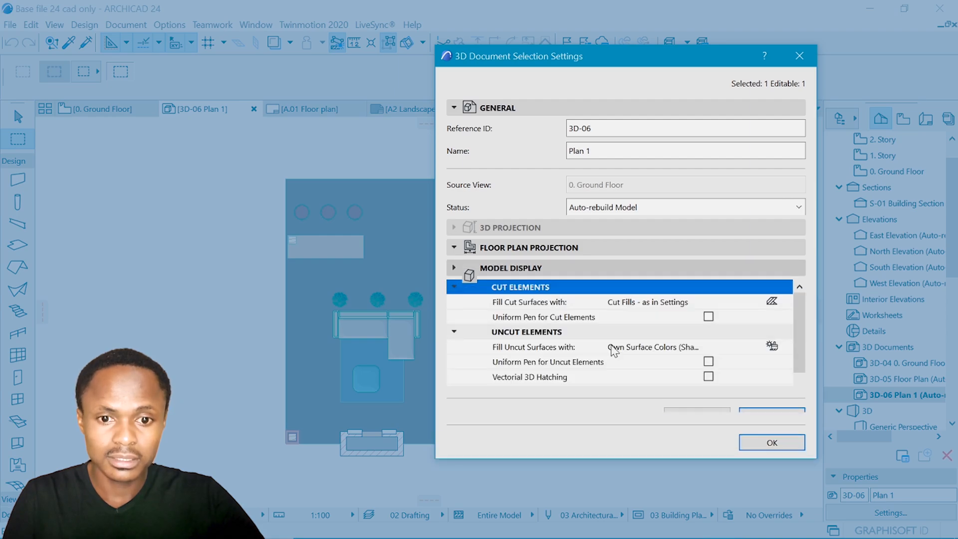
{"action": "scroll", "scroll_direction": "down", "scroll_amount": 3}
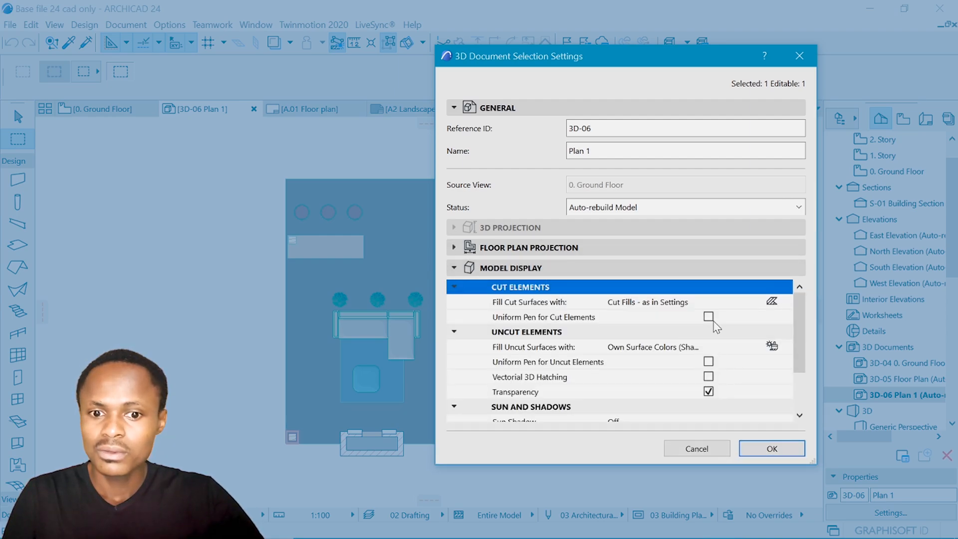
{"action": "left_click", "coordinate": [709, 316]}
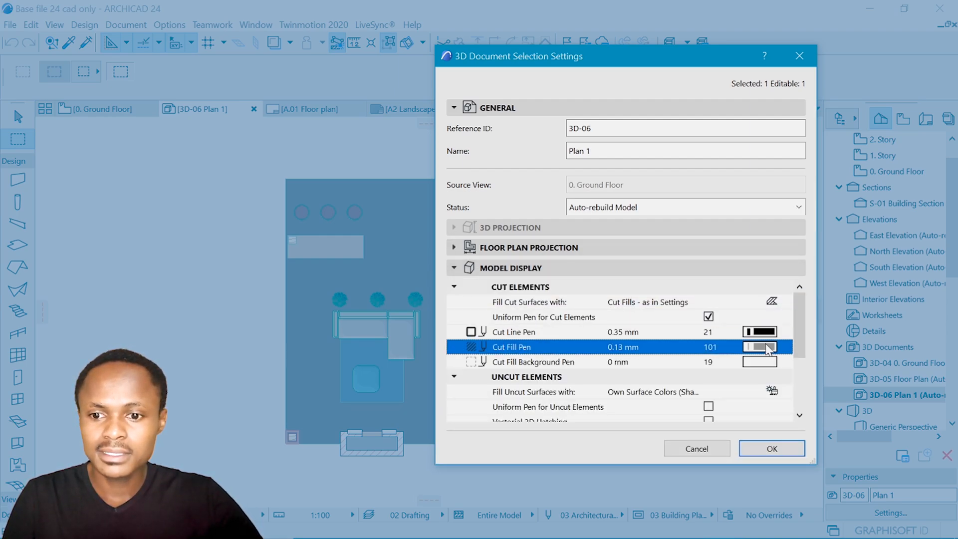
{"action": "left_click", "coordinate": [708, 346]}
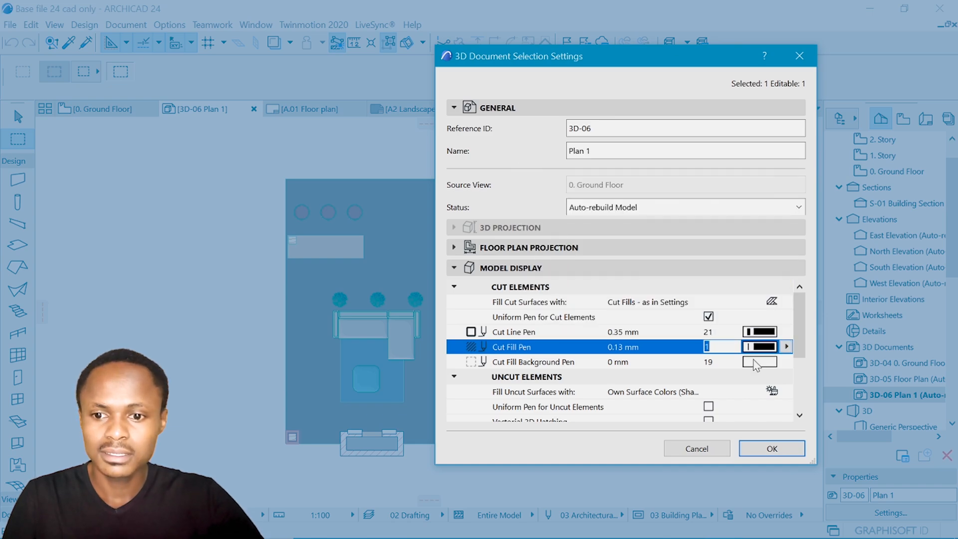
{"action": "left_click", "coordinate": [532, 361]}
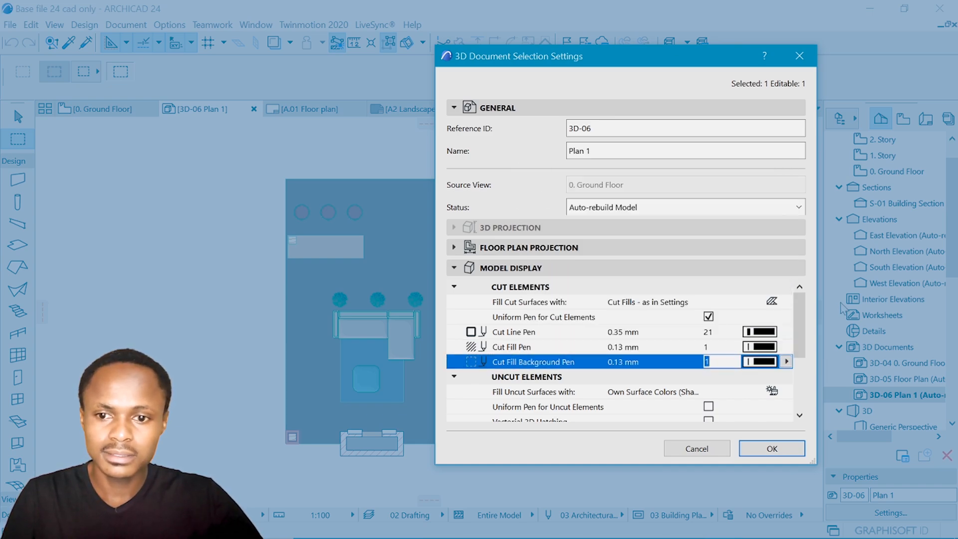
Fill uncut surfaces with their own surface colours
{"action": "scroll", "scroll_direction": "down", "scroll_amount": 3}
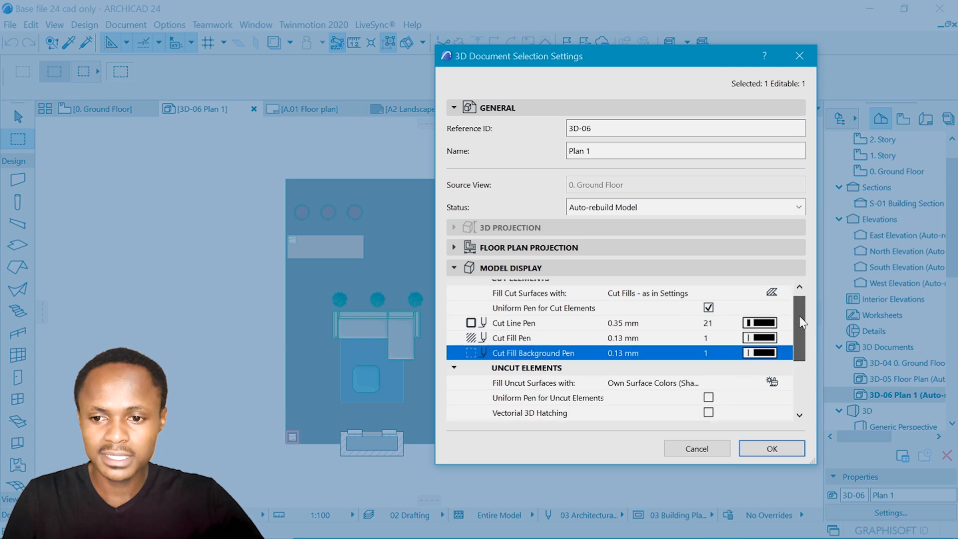
{"action": "scroll", "scroll_direction": "down", "scroll_amount": 3}
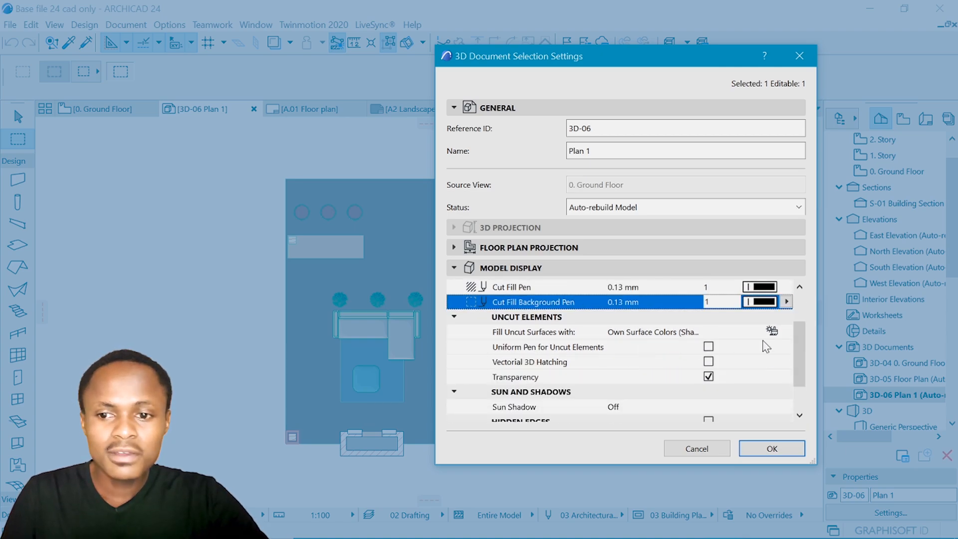
{"action": "left_click", "coordinate": [785, 331]}
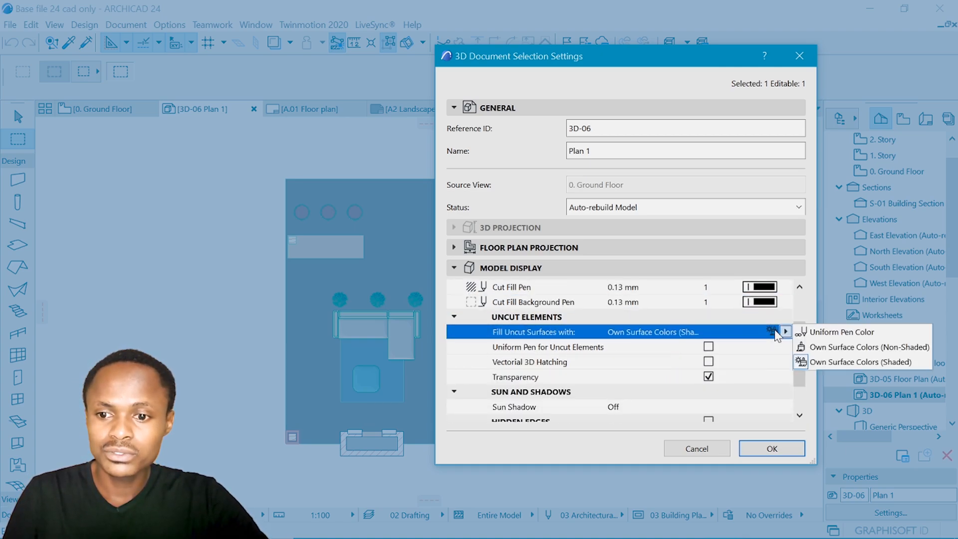
{"action": "left_click", "coordinate": [870, 347]}
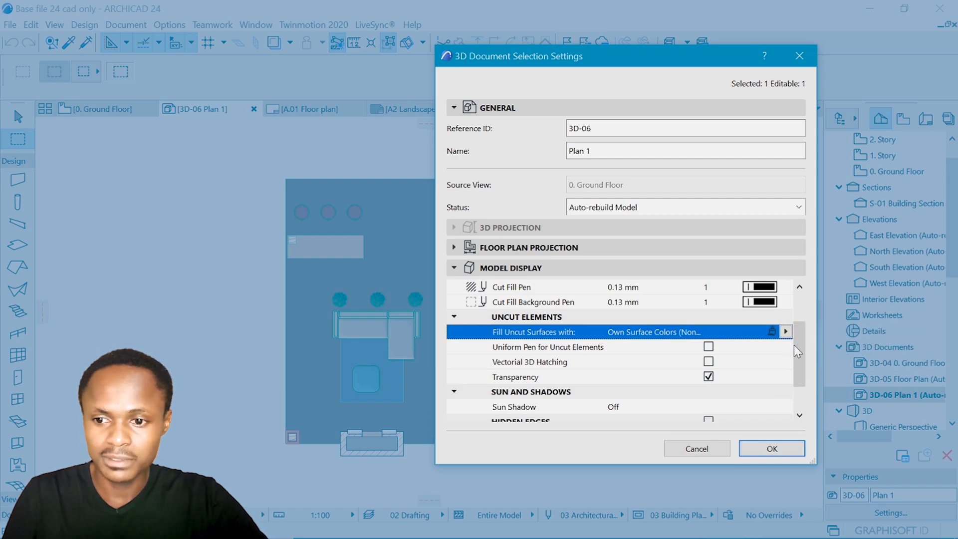
{"action": "scroll", "scroll_direction": "down", "scroll_amount": 3}
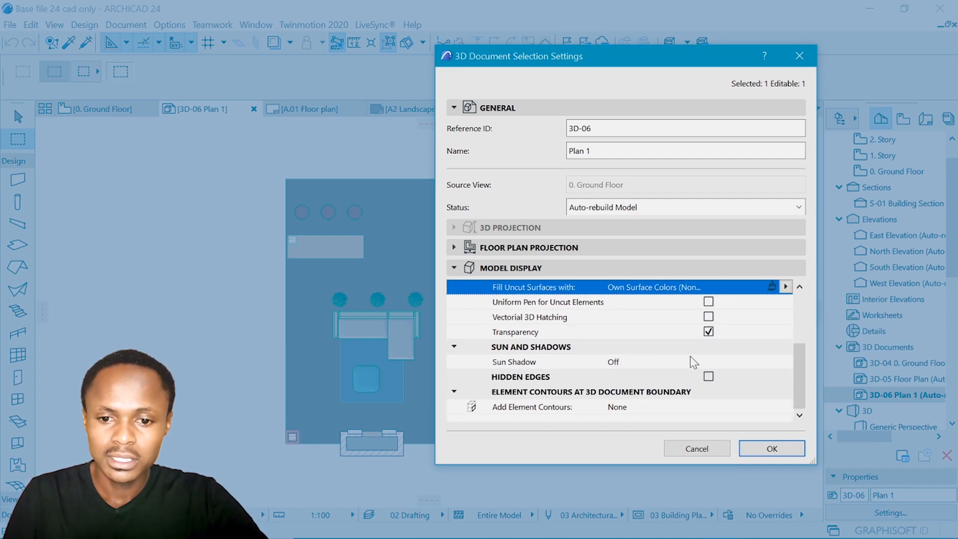
Switch Sun Shadow on with 50% fill for shadow polygons
{"action": "left_click", "coordinate": [785, 361]}
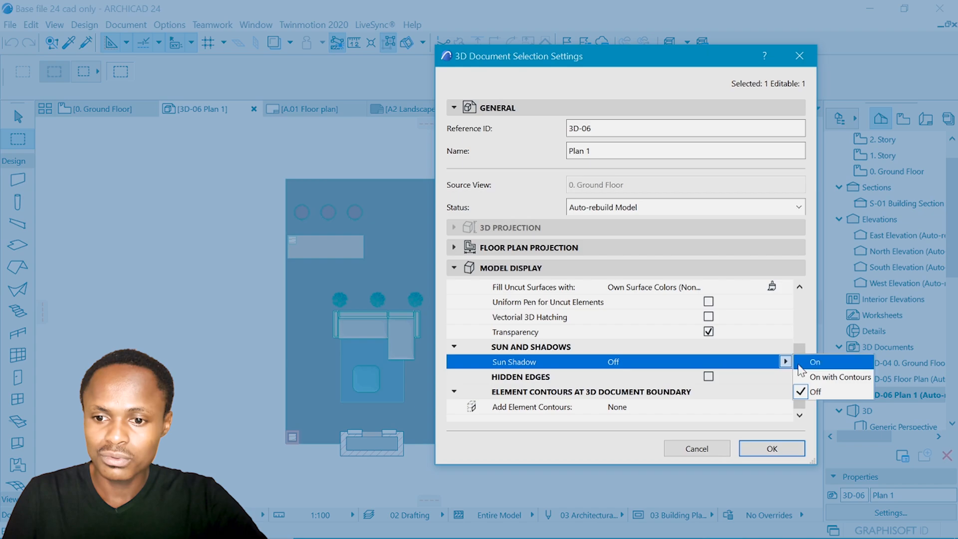
{"action": "left_click", "coordinate": [814, 362]}
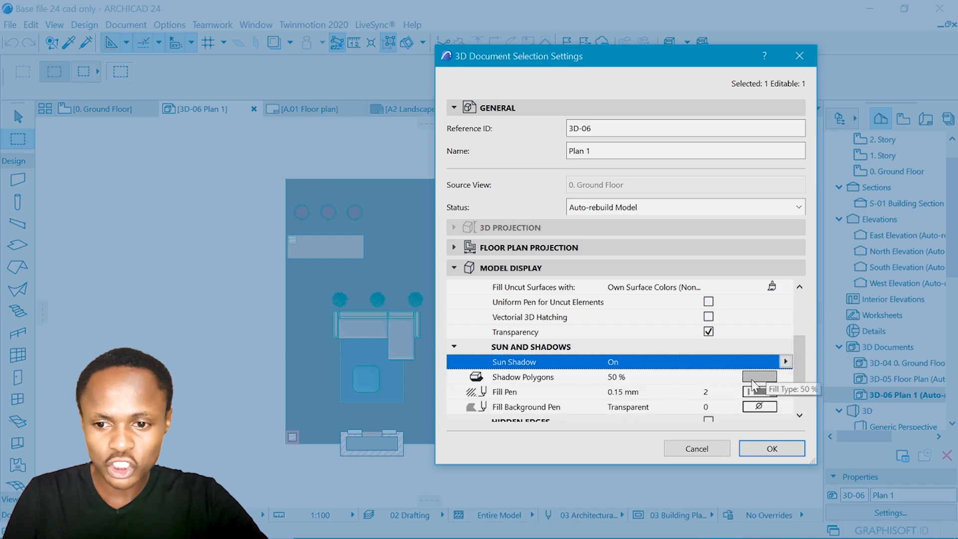
{"action": "left_click", "coordinate": [759, 376]}
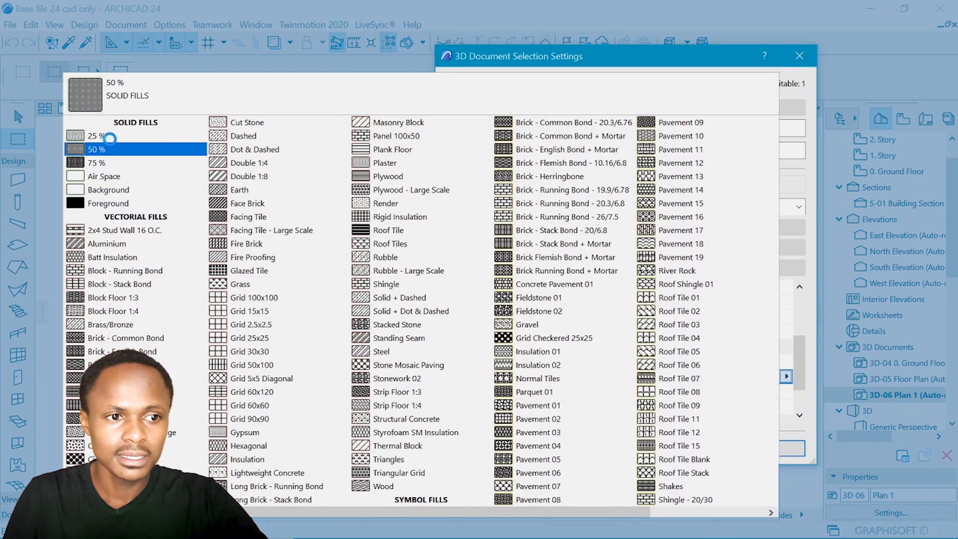
{"action": "left_click", "coordinate": [95, 149]}
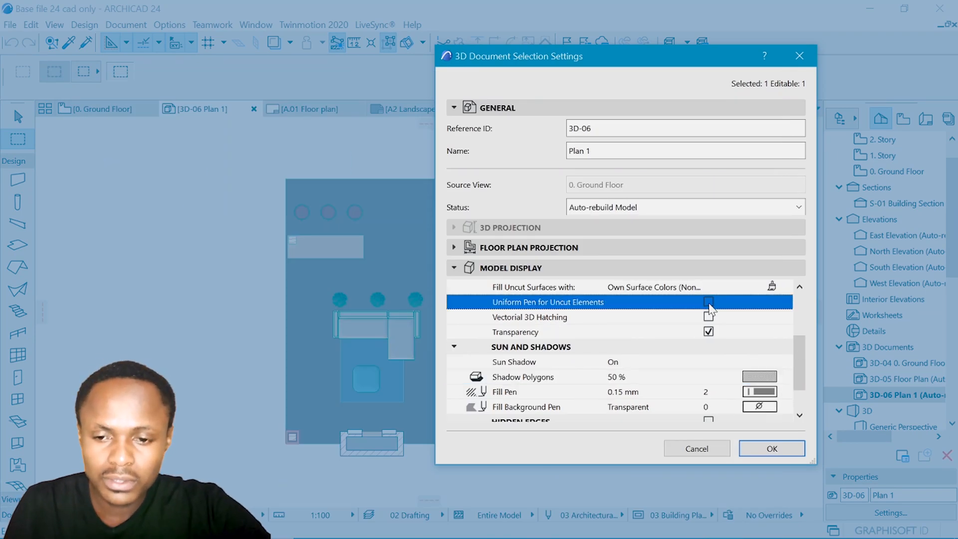
Give uncut elements uniform pen 1 (0.13 mm), enable Vectorial 3D Hatching, and confirm
{"action": "left_click", "coordinate": [708, 302]}
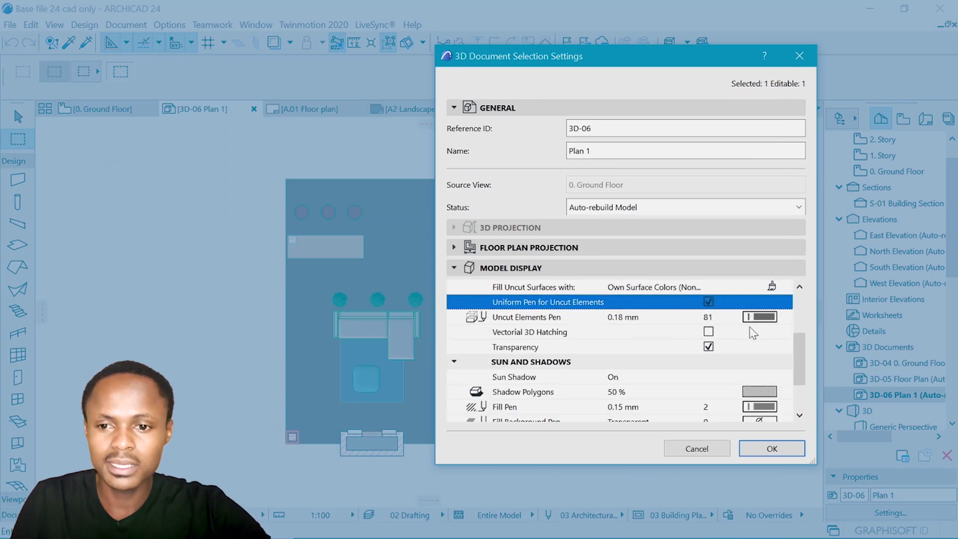
{"action": "mouse_move", "coordinate": [364, 356]}
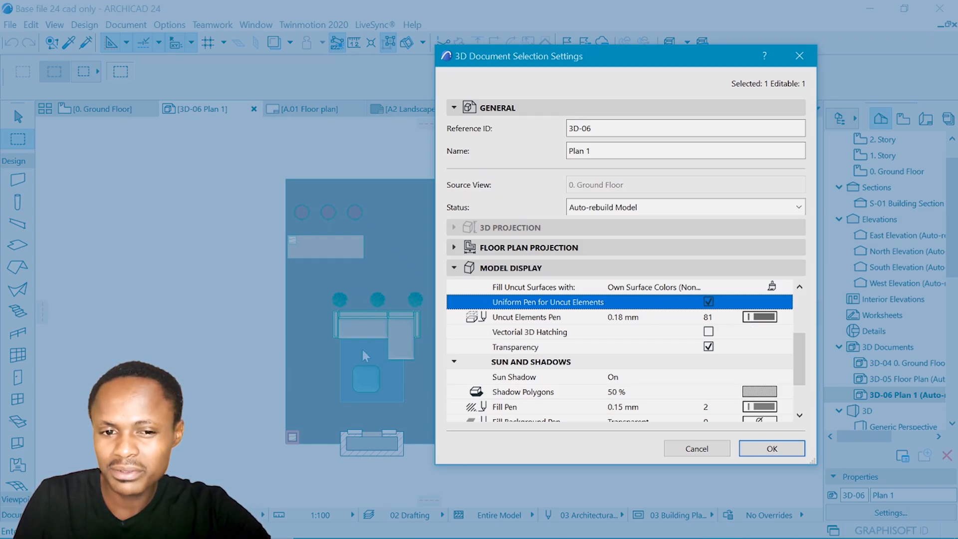
{"action": "left_click", "coordinate": [786, 316]}
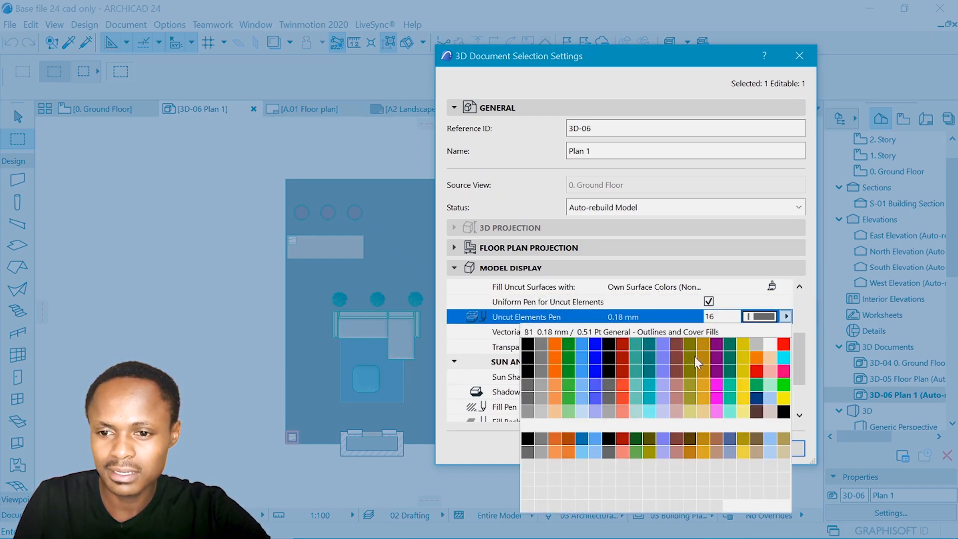
{"action": "left_click", "coordinate": [528, 346]}
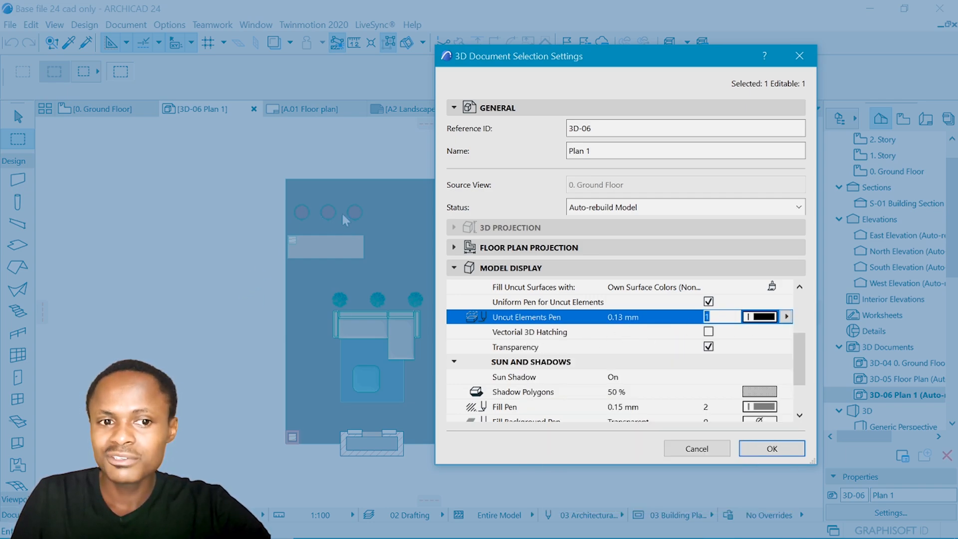
{"action": "mouse_move", "coordinate": [344, 221]}
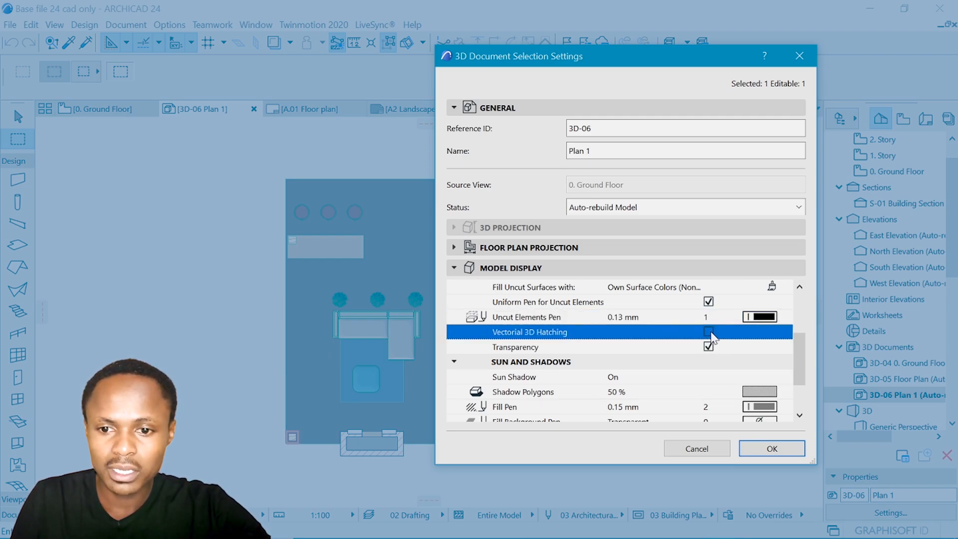
{"action": "left_click", "coordinate": [708, 332]}
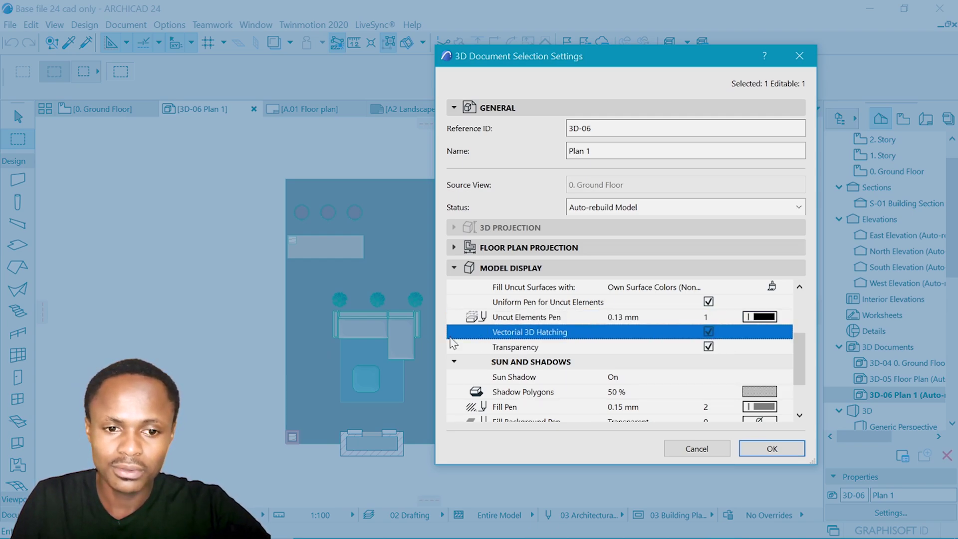
{"action": "mouse_move", "coordinate": [801, 364]}
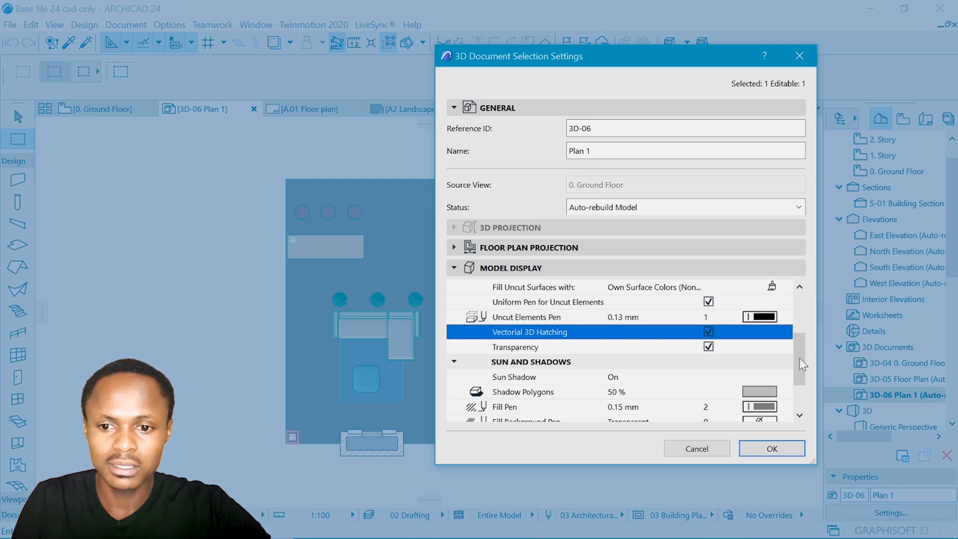
{"action": "scroll", "scroll_direction": "down", "scroll_amount": 3}
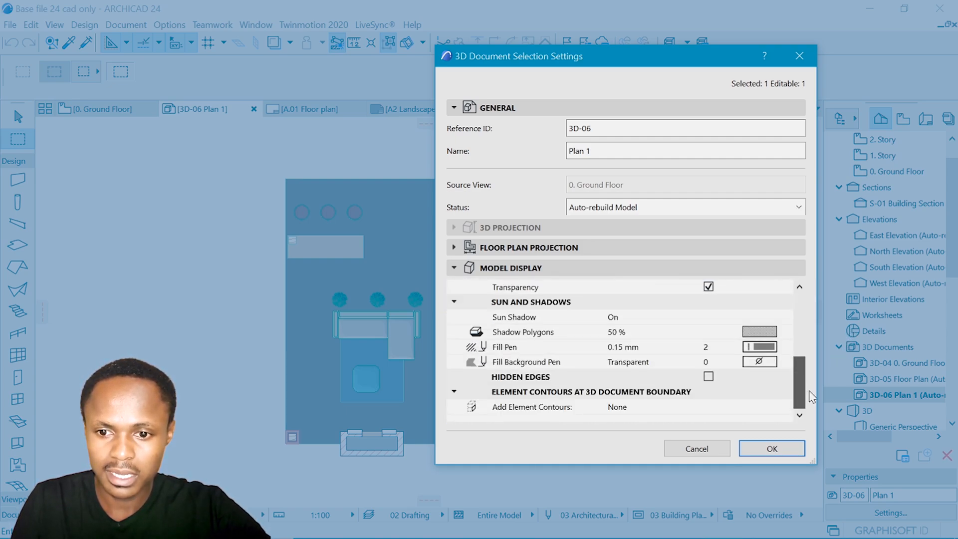
{"action": "left_click", "coordinate": [771, 448]}
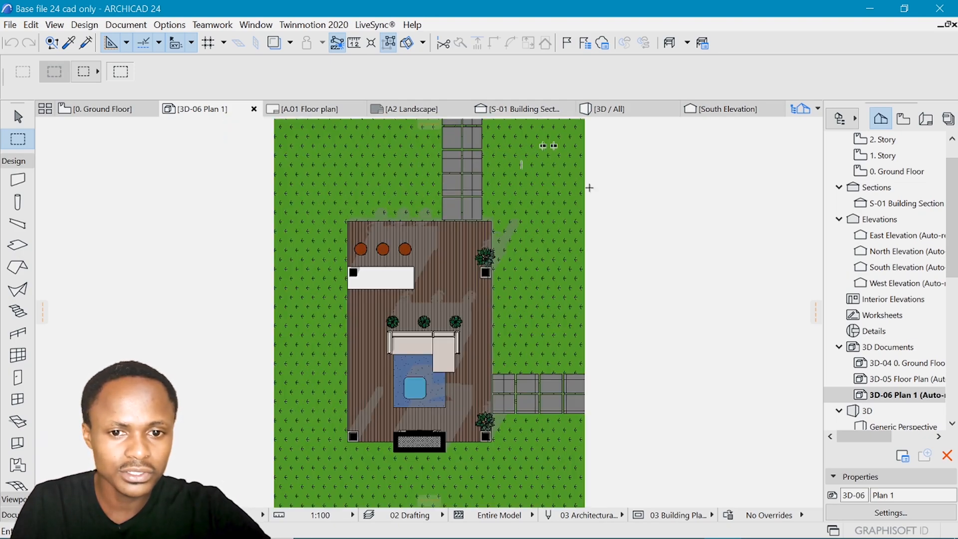
{"action": "scroll", "scroll_direction": "down", "scroll_amount": 3}
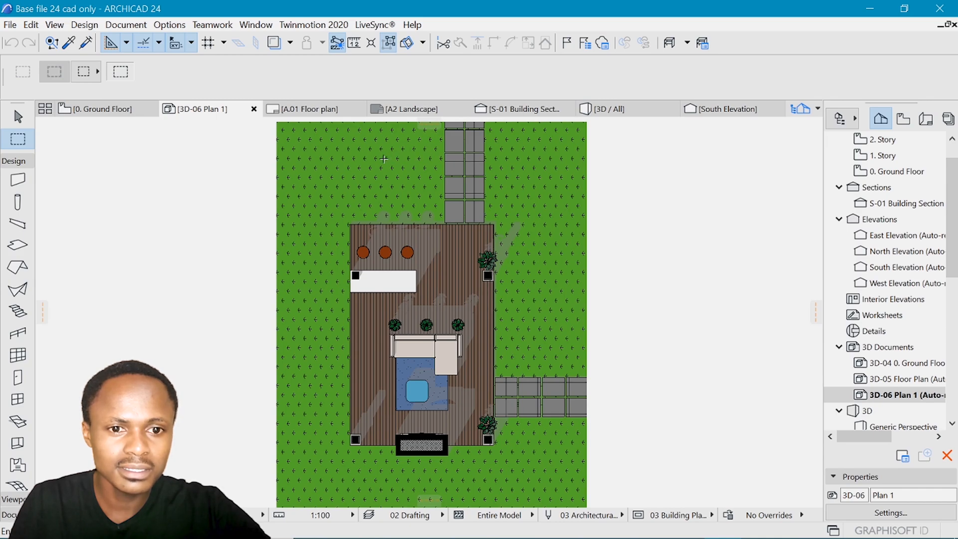
{"action": "mouse_move", "coordinate": [515, 228]}
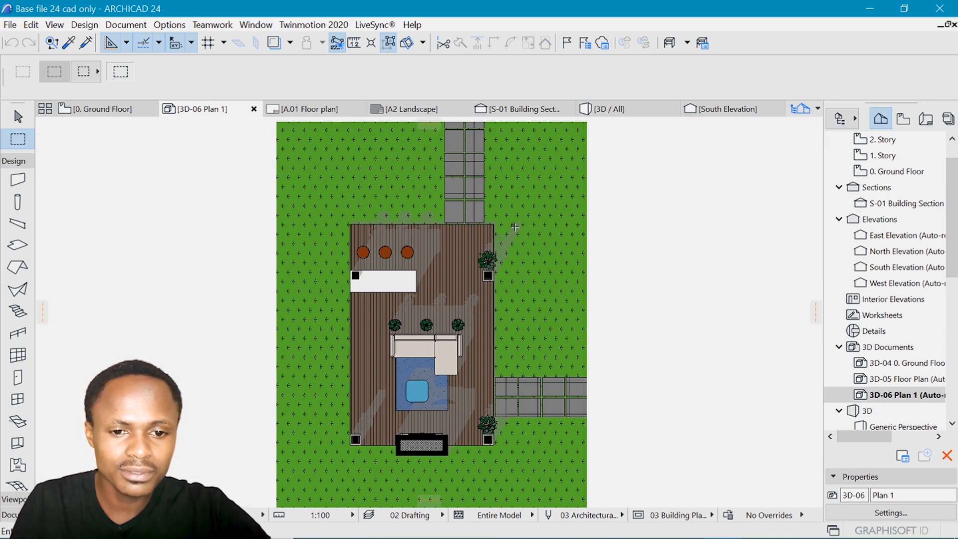
{"action": "mouse_move", "coordinate": [538, 393]}
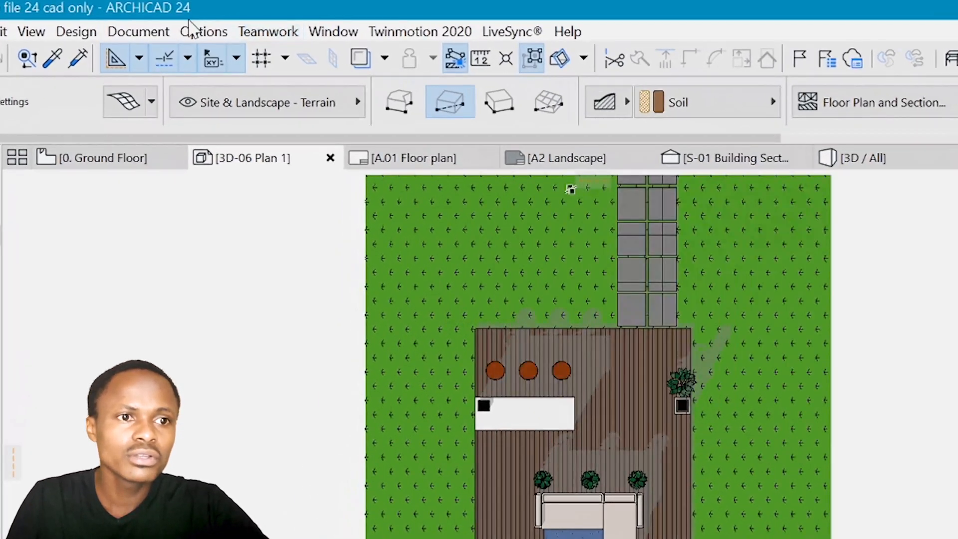
In Surfaces, set Grass - Green hatching to Background and Concrete - 02 to Render
{"action": "left_click", "coordinate": [203, 31]}
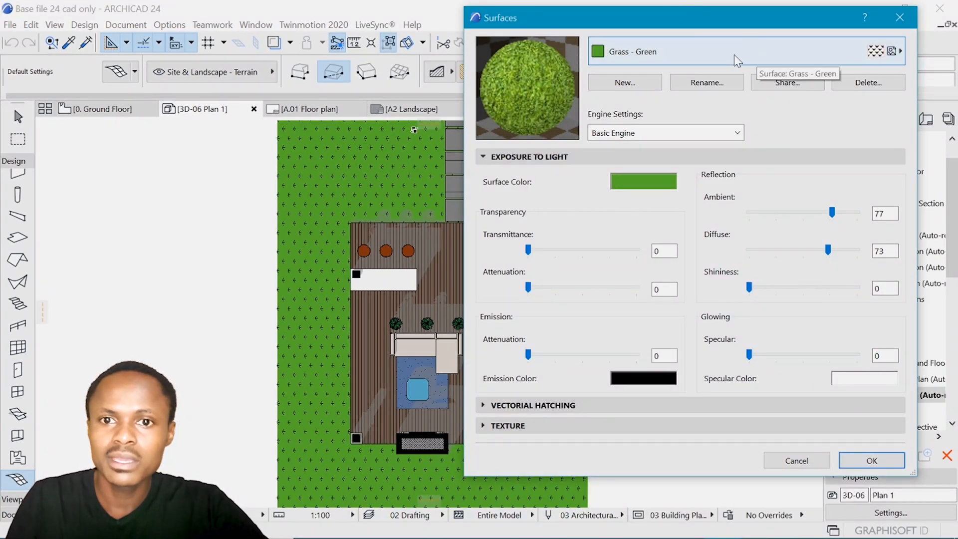
{"action": "mouse_move", "coordinate": [533, 379]}
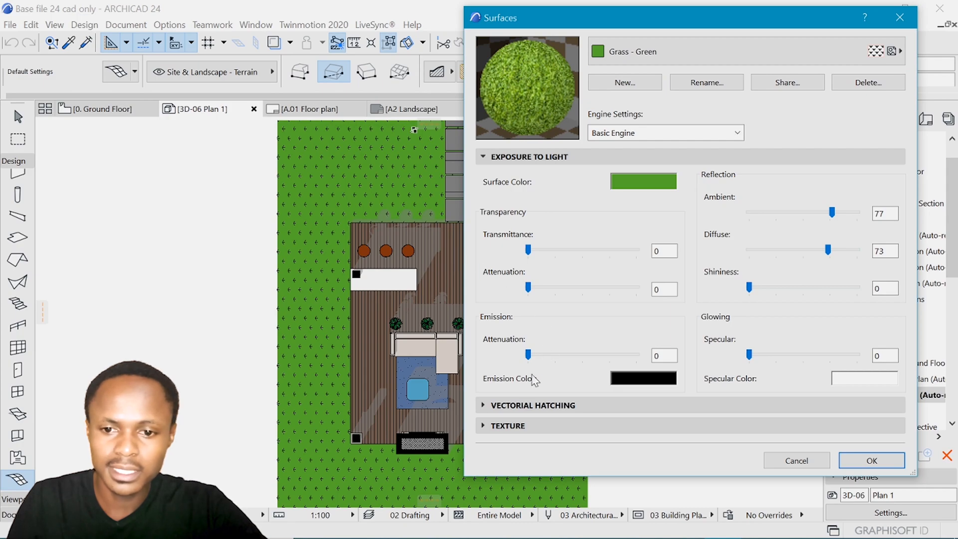
{"action": "left_click", "coordinate": [531, 404]}
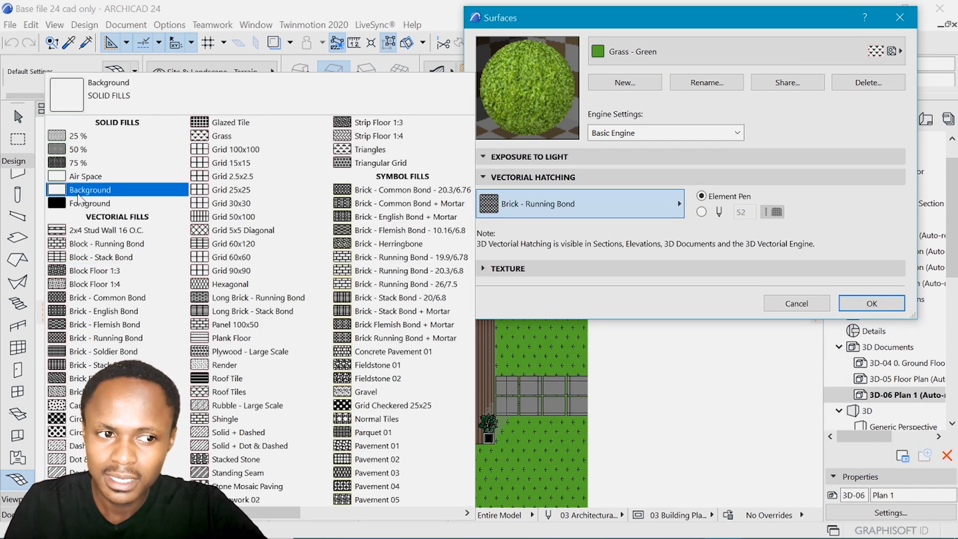
{"action": "left_click", "coordinate": [90, 190]}
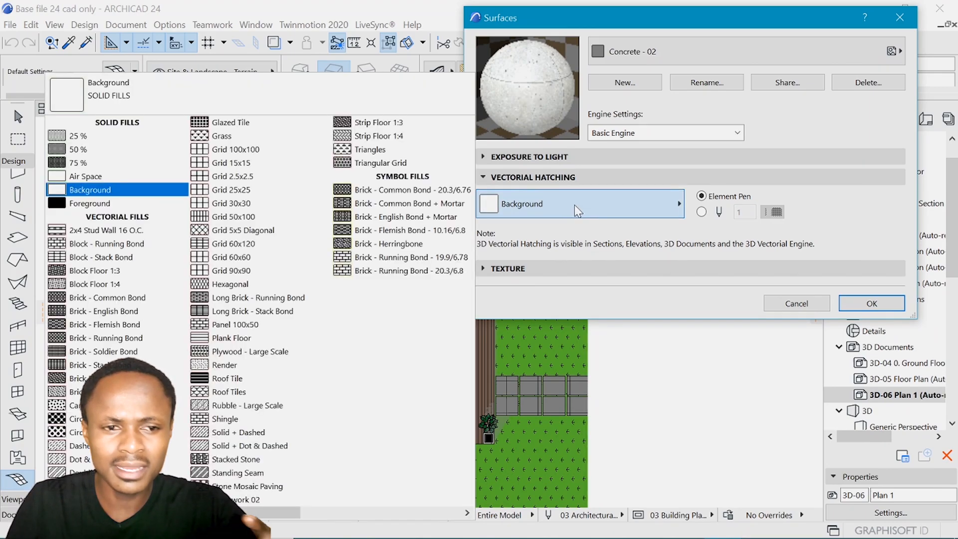
{"action": "left_click", "coordinate": [224, 365]}
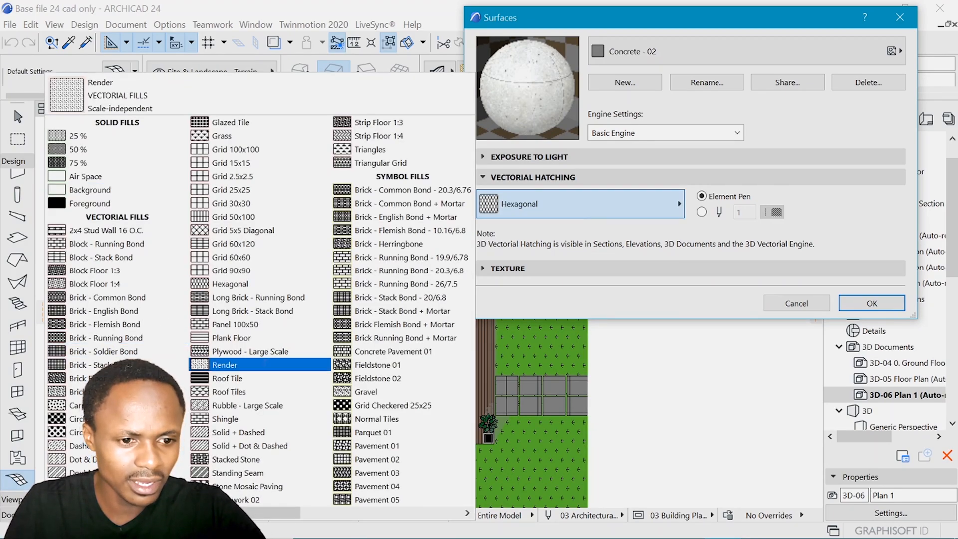
{"action": "left_click", "coordinate": [224, 365]}
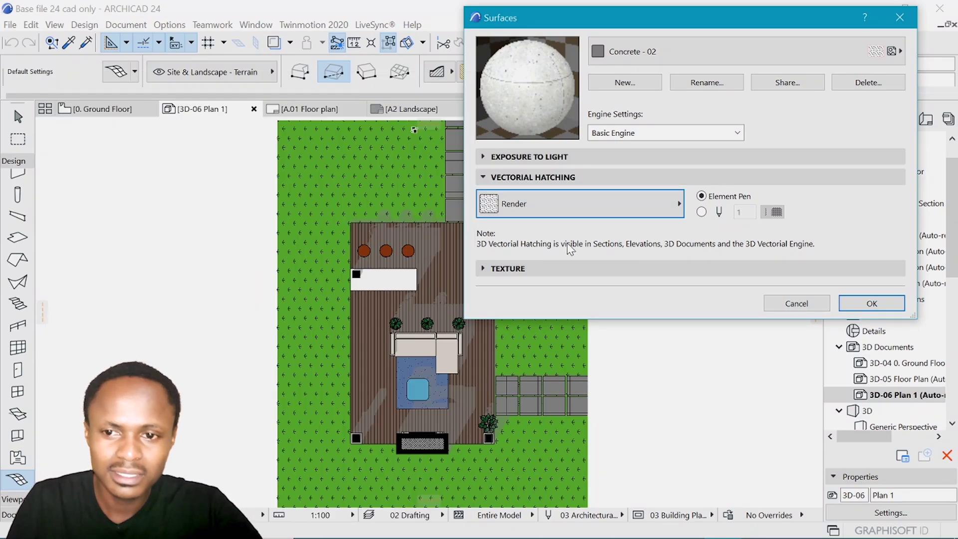
{"action": "mouse_move", "coordinate": [568, 140]}
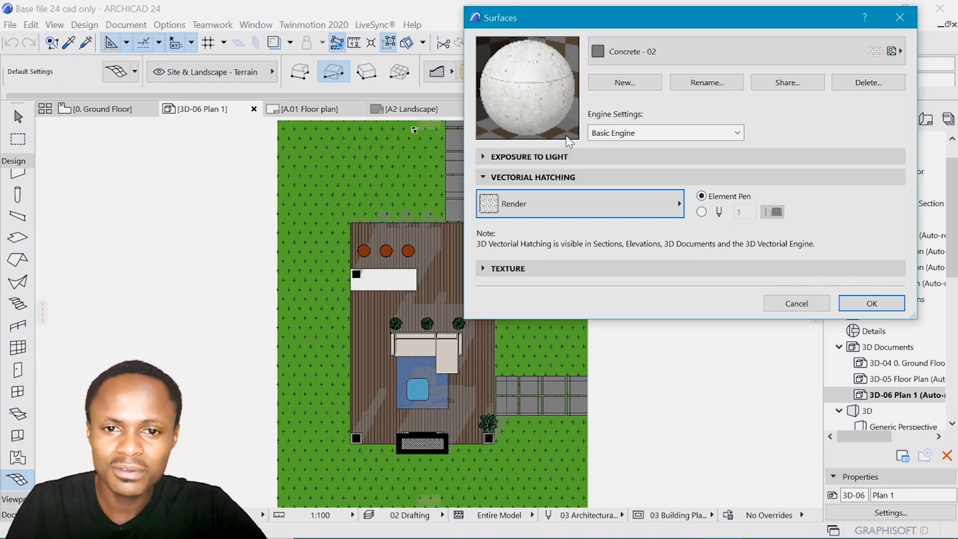
{"action": "left_click", "coordinate": [672, 52]}
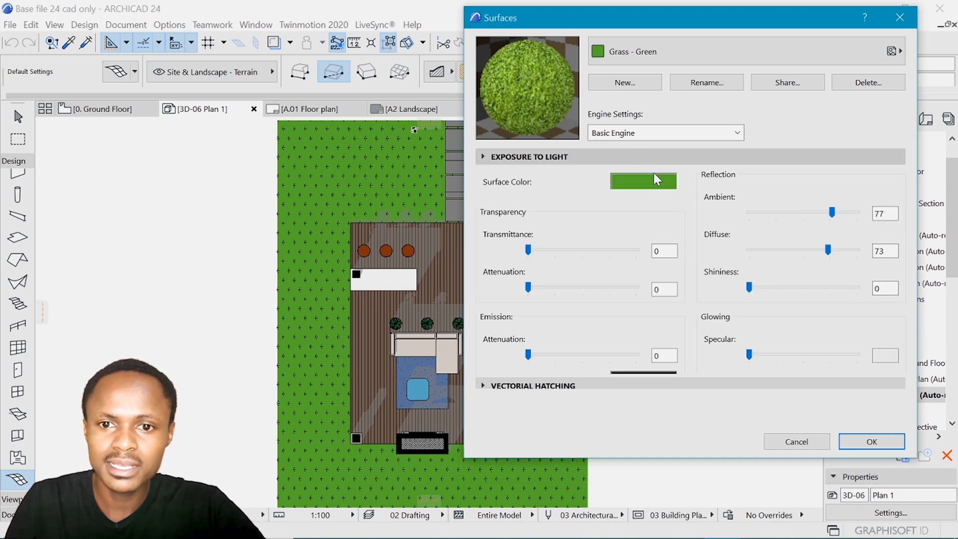
Give Grass - Green a pale green and Floorboards - 01 a toned-down colour, then close
{"action": "left_click", "coordinate": [642, 181]}
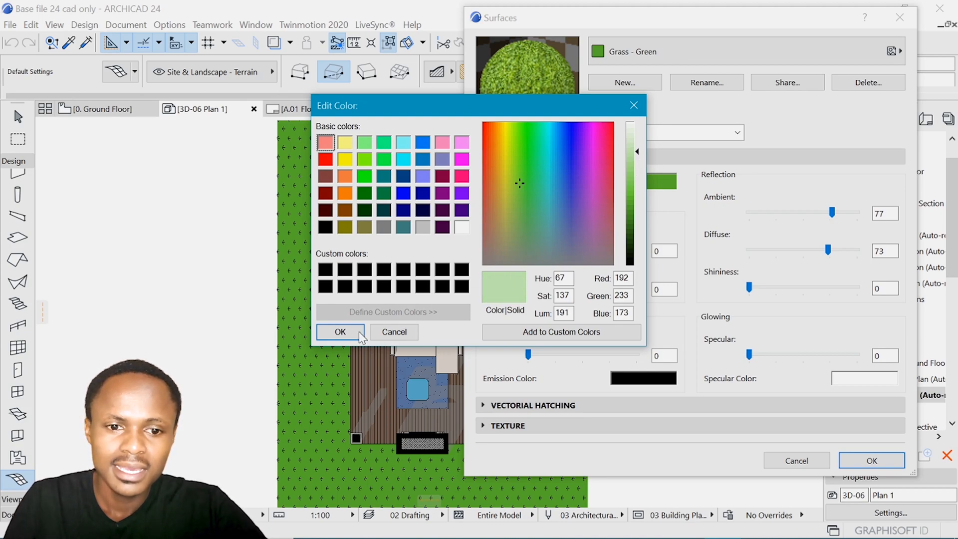
{"action": "left_click", "coordinate": [340, 332]}
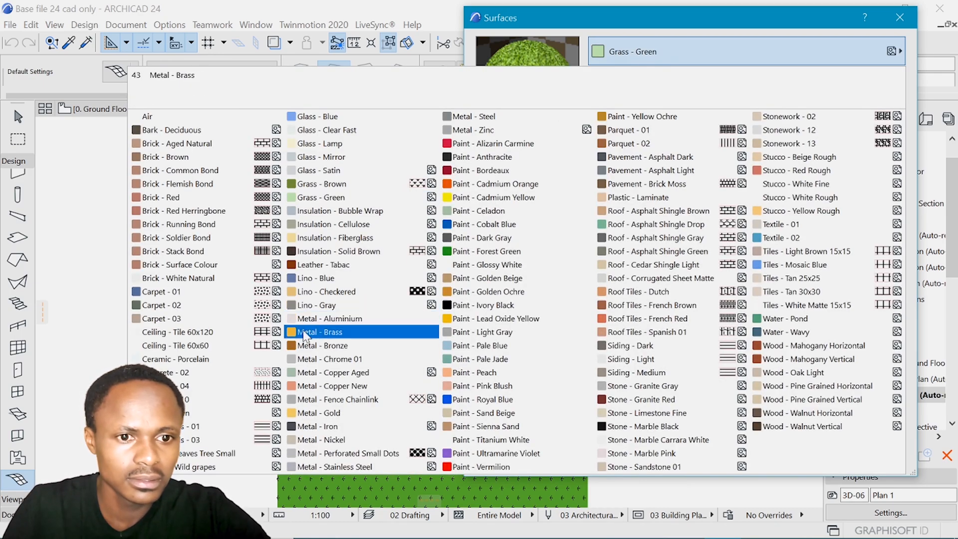
{"action": "left_click", "coordinate": [171, 372]}
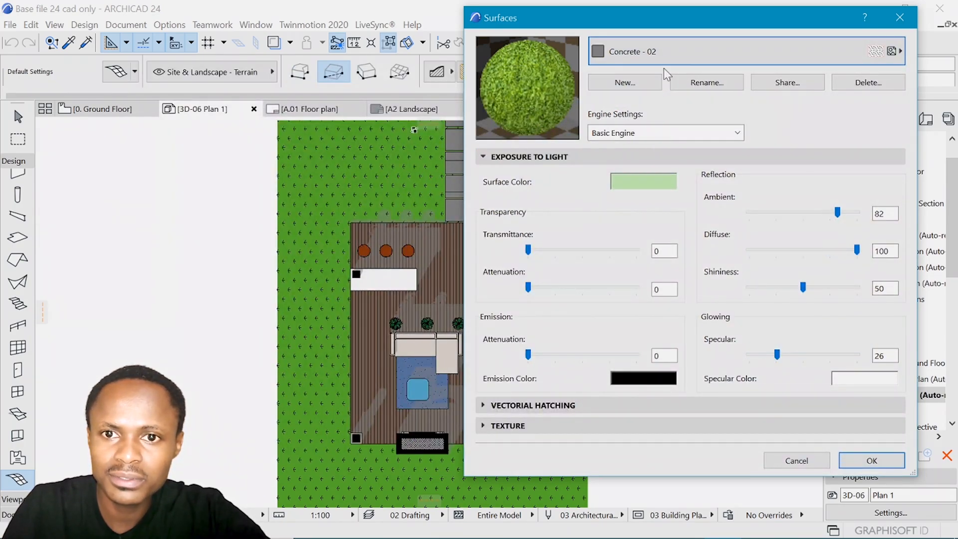
{"action": "left_click", "coordinate": [642, 182]}
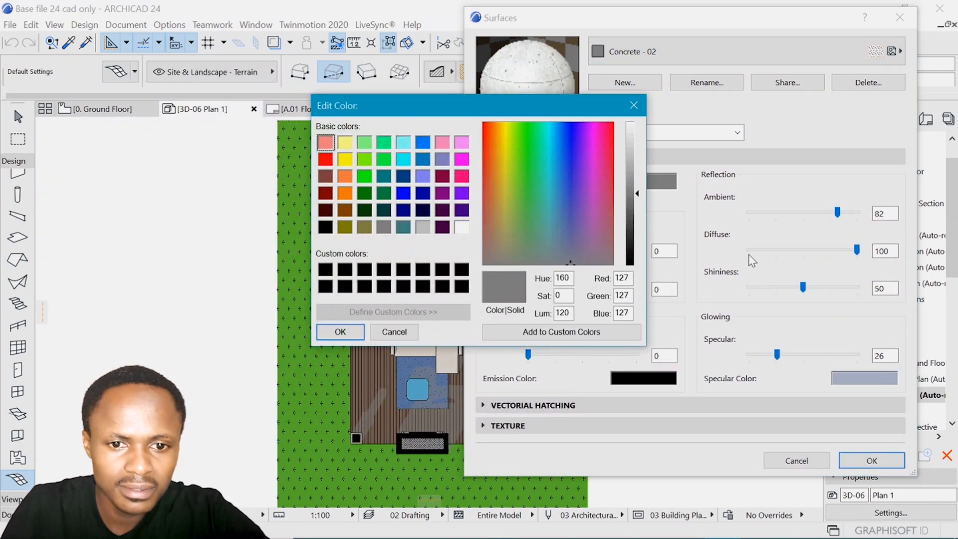
{"action": "left_click", "coordinate": [568, 234]}
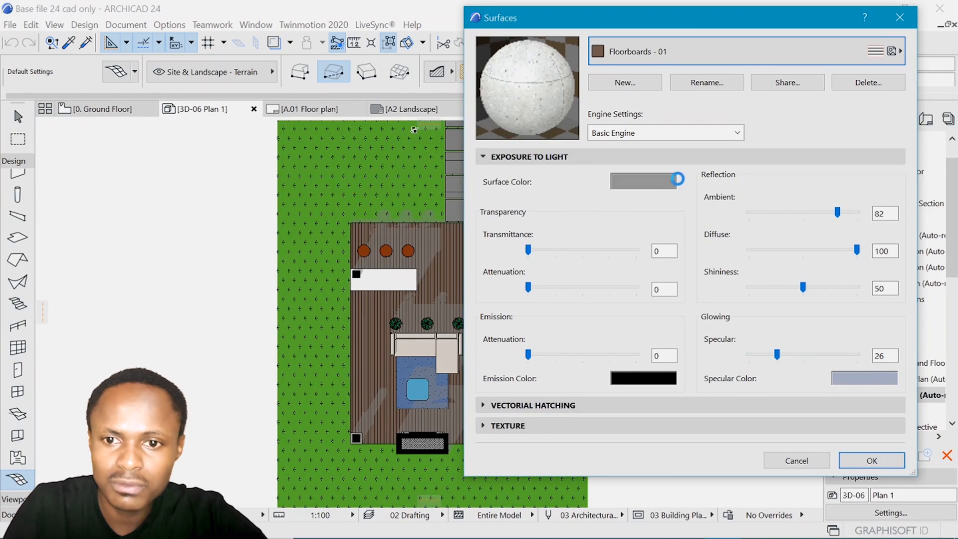
{"action": "left_click", "coordinate": [638, 180]}
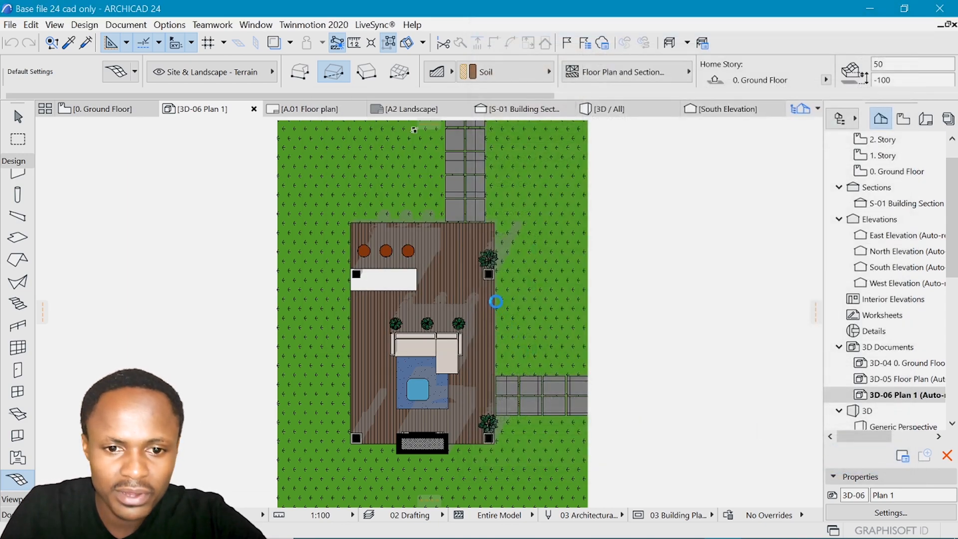
{"action": "mouse_move", "coordinate": [514, 238]}
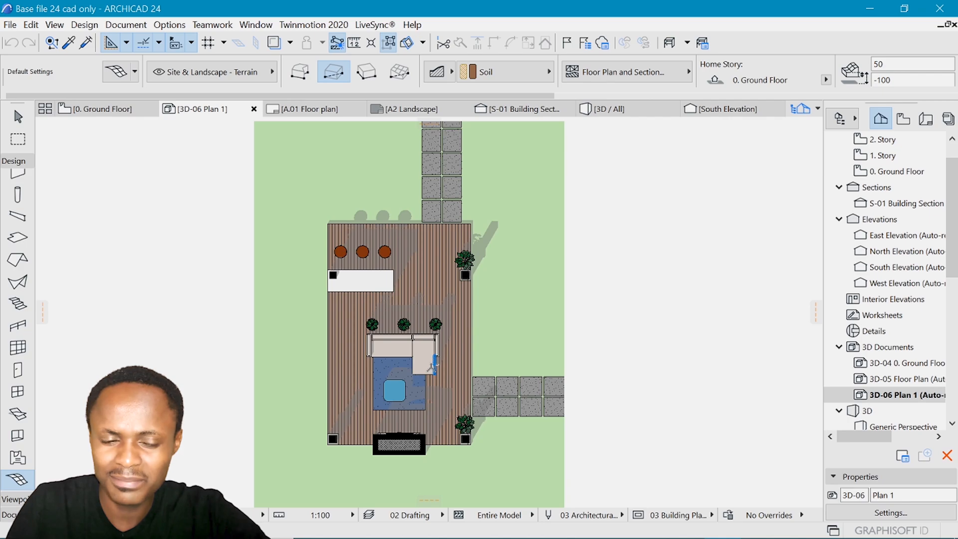
{"action": "mouse_move", "coordinate": [568, 325]}
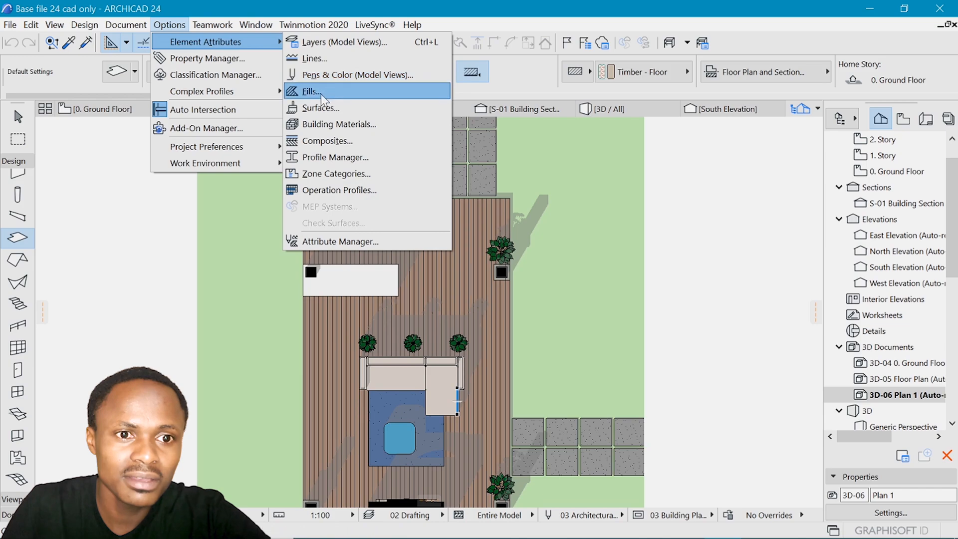
Set Carpet - 01's surface colour to muted blue (R75 G97 B133)
{"action": "left_click", "coordinate": [320, 108]}
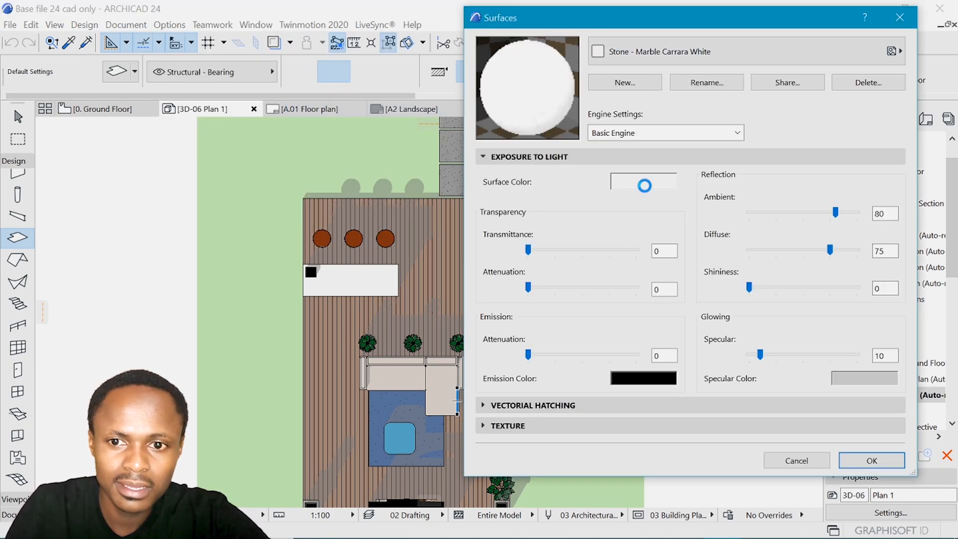
{"action": "left_click", "coordinate": [643, 182]}
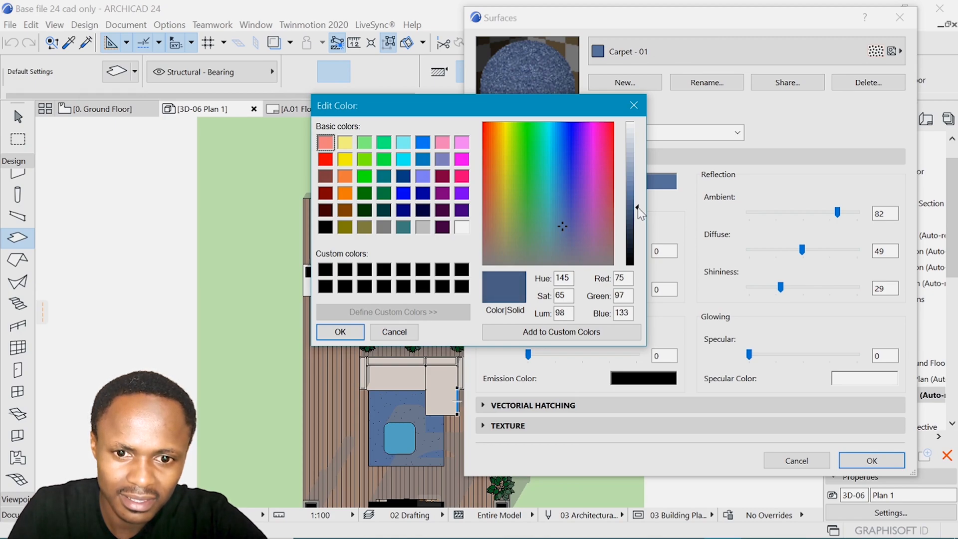
{"action": "left_click", "coordinate": [394, 332]}
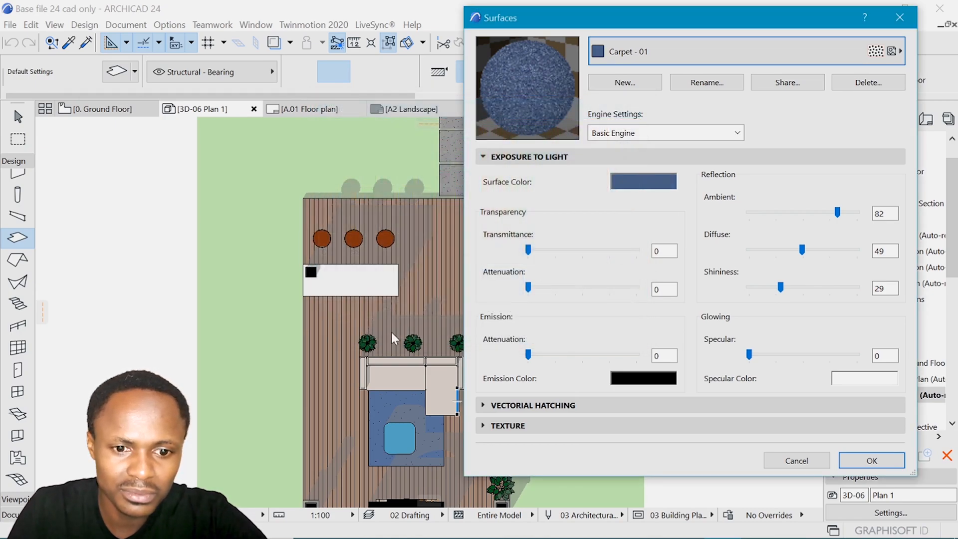
{"action": "mouse_move", "coordinate": [702, 200]}
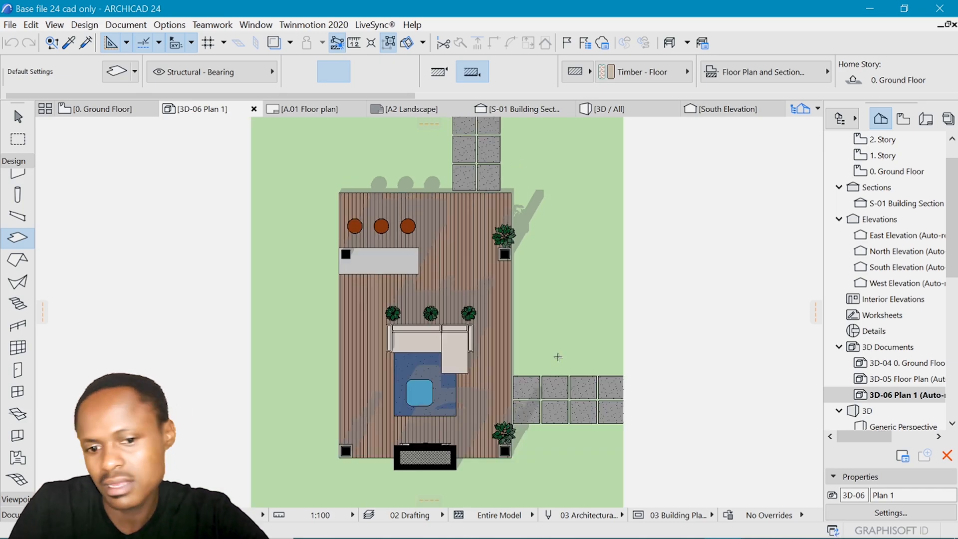
{"action": "scroll", "scroll_direction": "down", "scroll_amount": 3}
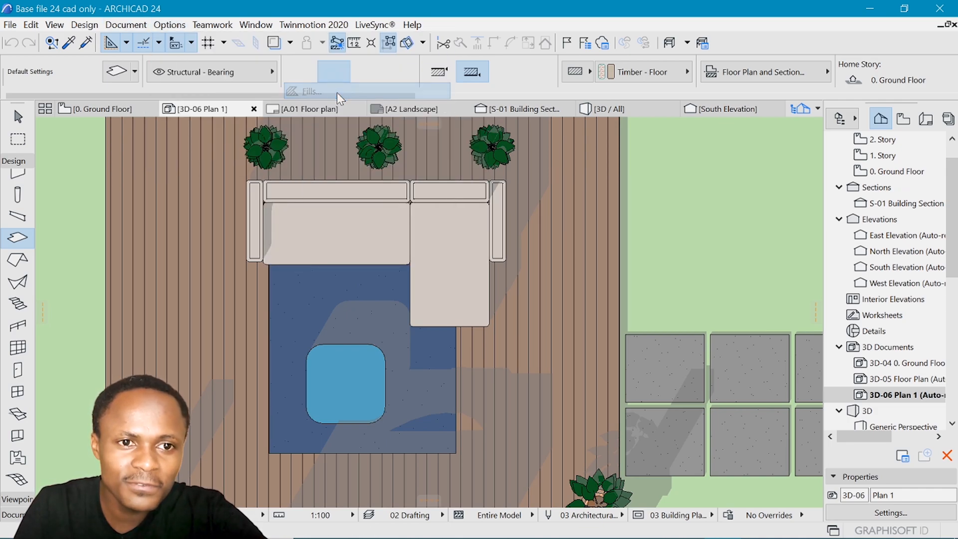
In Fills, give the Carpet pattern 1.00 by 1.00 spacing and confirm
{"action": "left_click", "coordinate": [312, 90]}
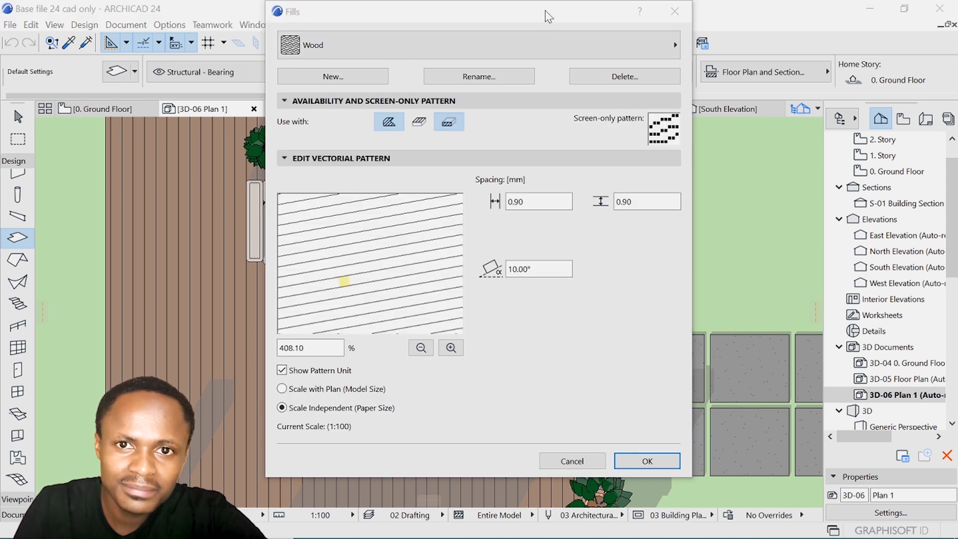
{"action": "left_click", "coordinate": [674, 44]}
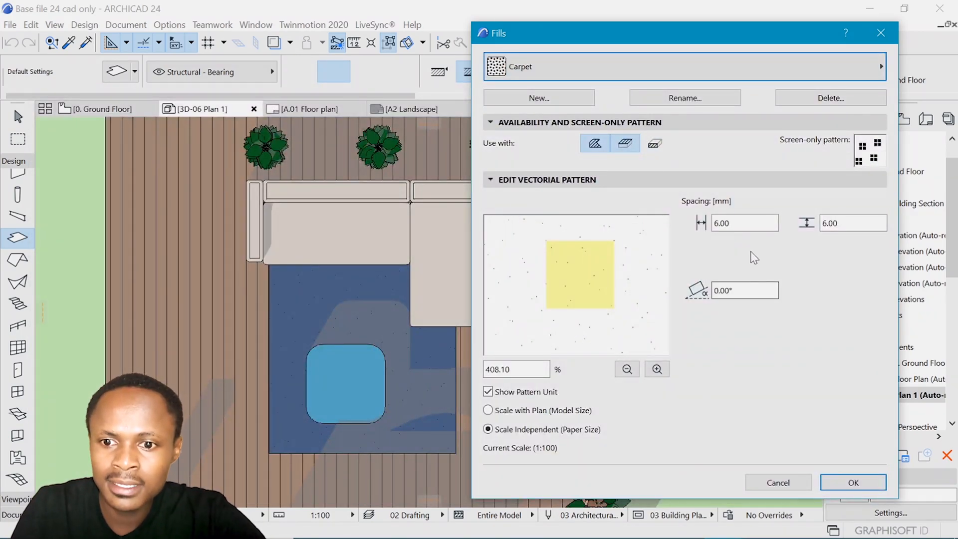
{"action": "triple_click", "coordinate": [744, 223]}
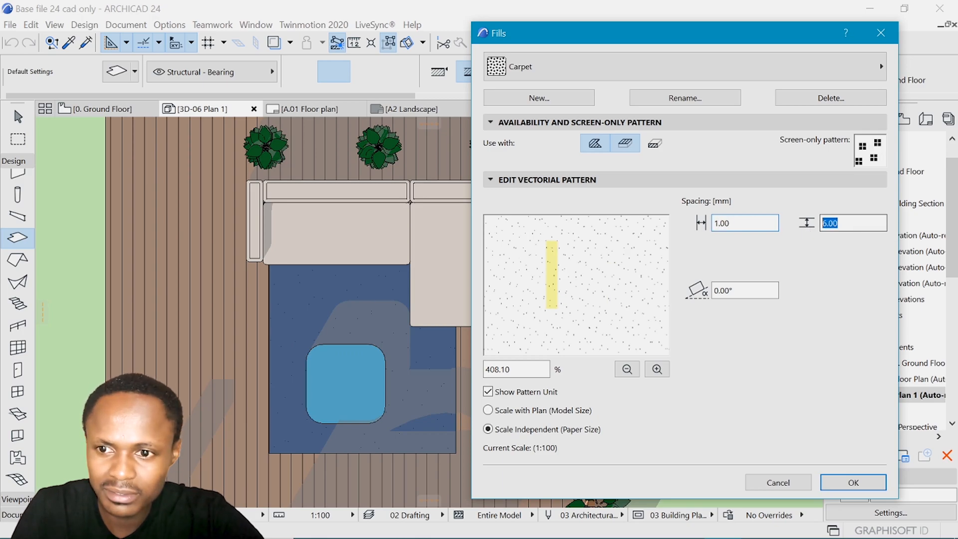
{"action": "type", "text": "1.00"}
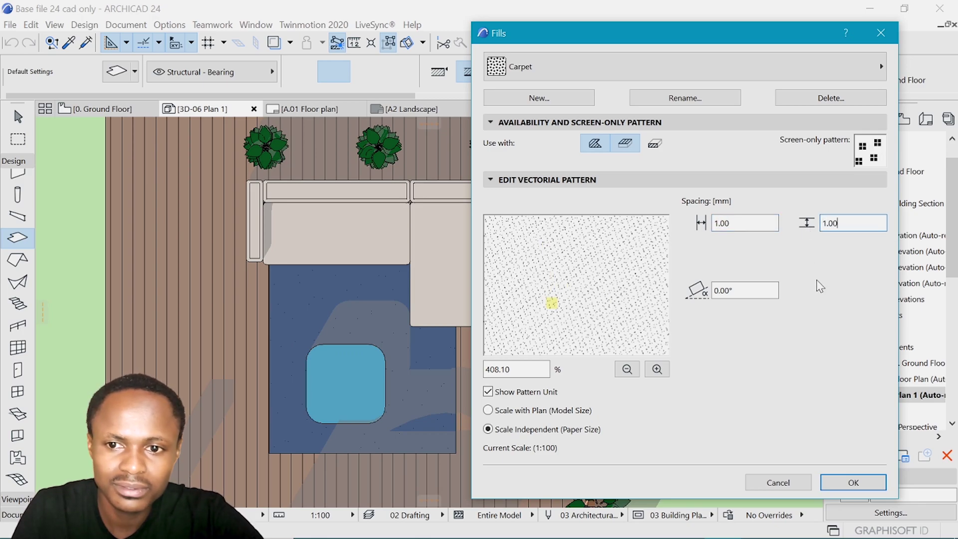
{"action": "left_click", "coordinate": [852, 482]}
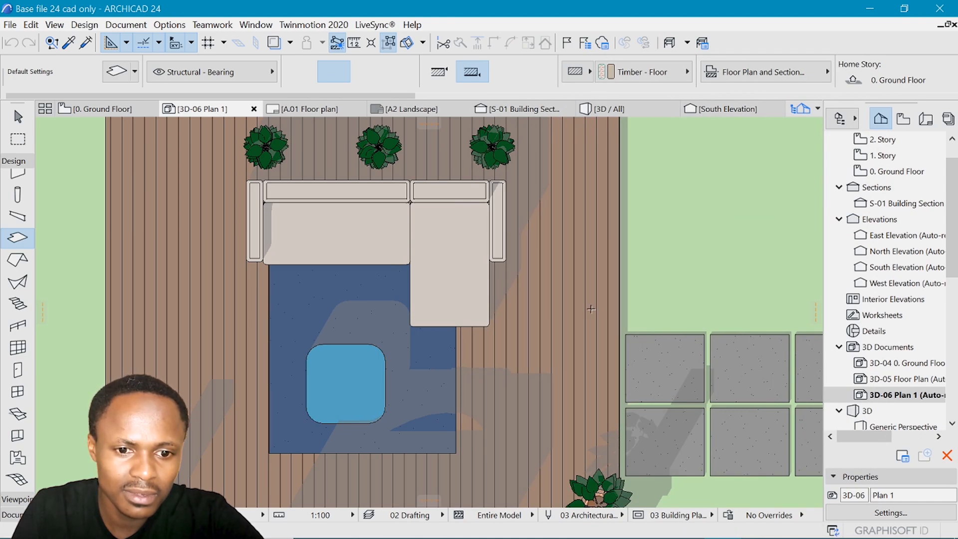
{"action": "scroll", "scroll_direction": "down", "scroll_amount": 3}
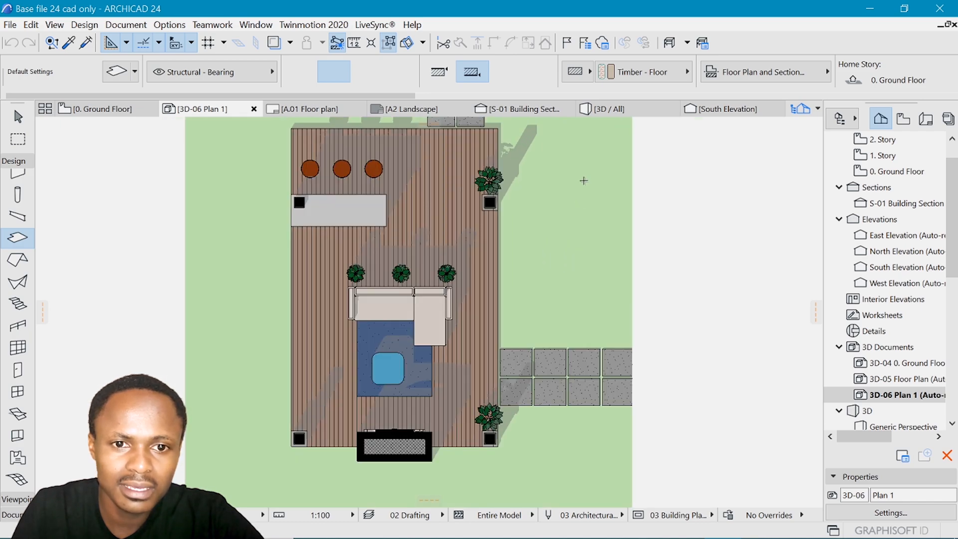
{"action": "mouse_move", "coordinate": [408, 348]}
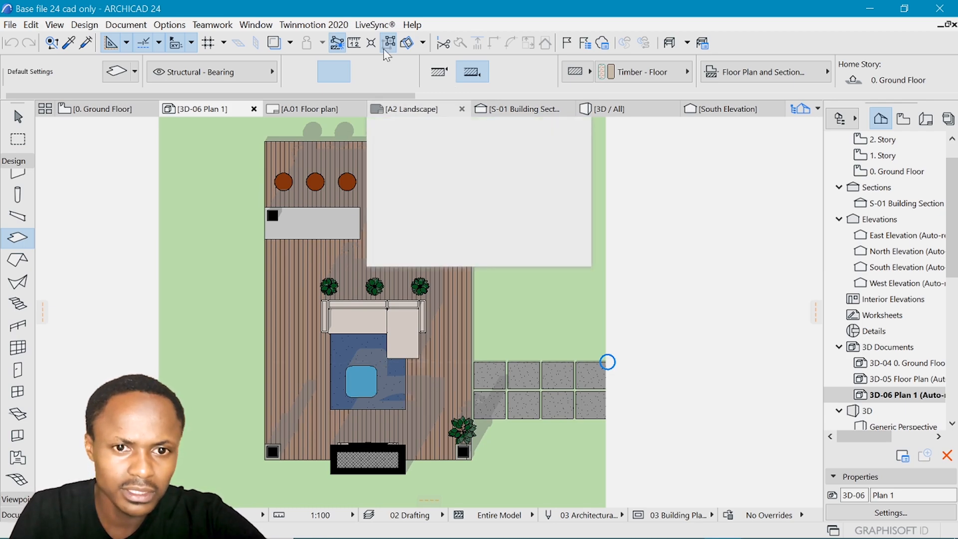
In 3D-06's 3D Document Settings, set shadow fill to pen 1 (0.13 mm) with another polygon pattern
{"action": "left_click", "coordinate": [308, 108]}
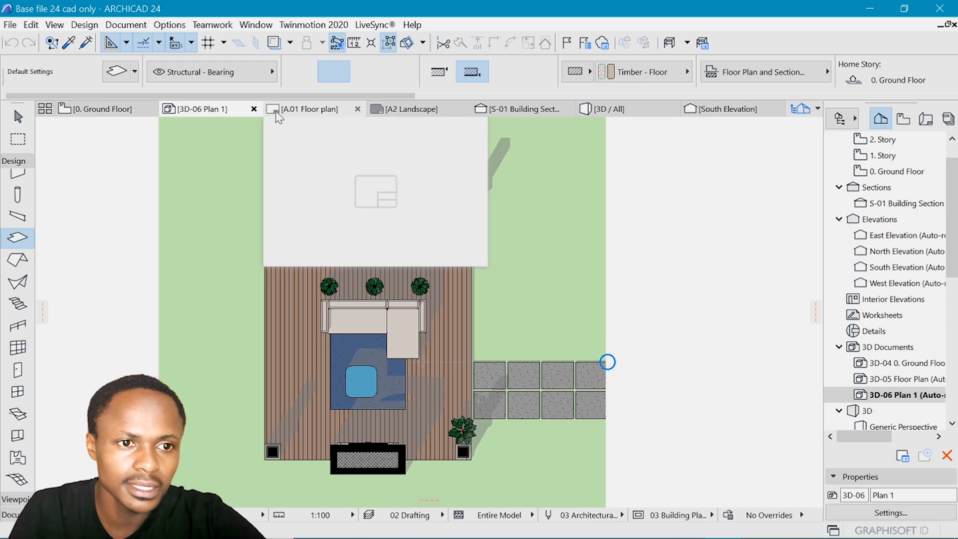
{"action": "right_click", "coordinate": [202, 109]}
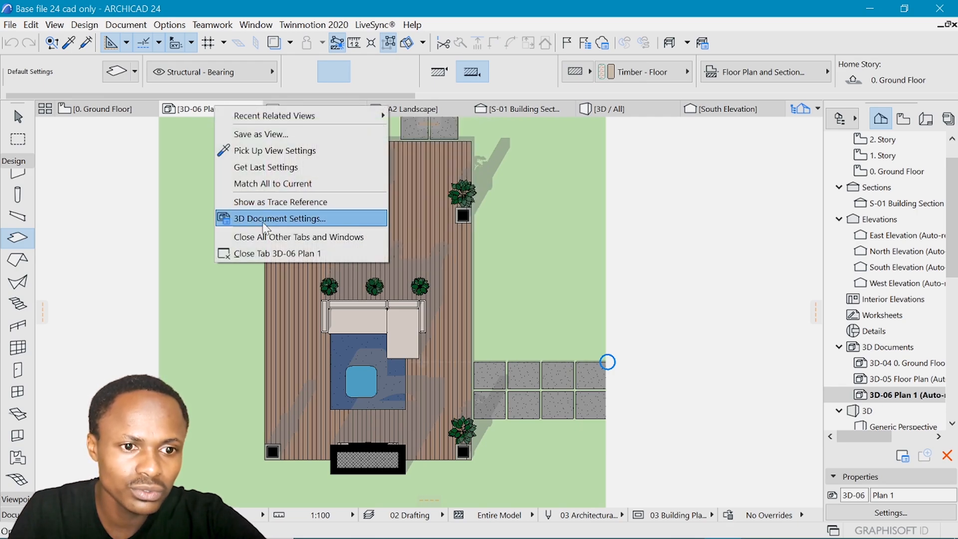
{"action": "left_click", "coordinate": [280, 218]}
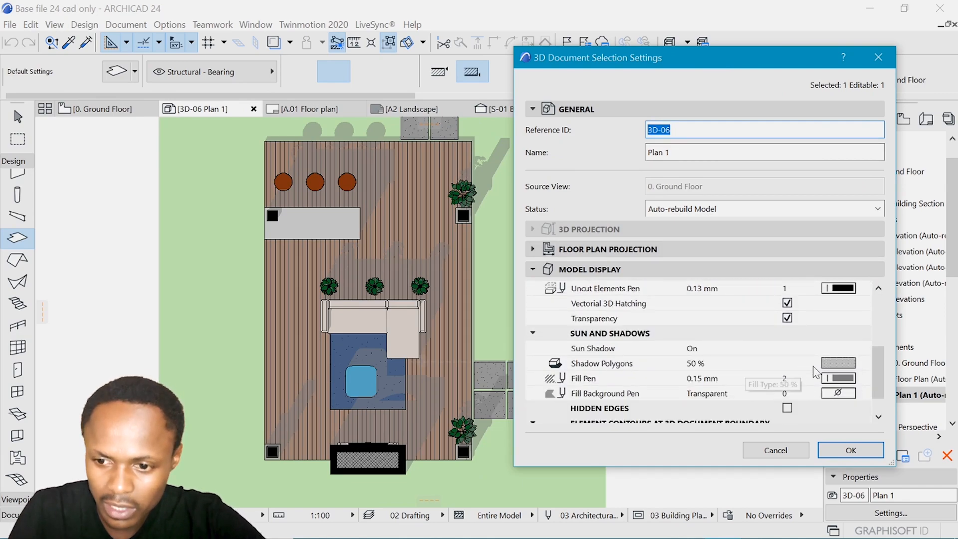
{"action": "mouse_move", "coordinate": [678, 389]}
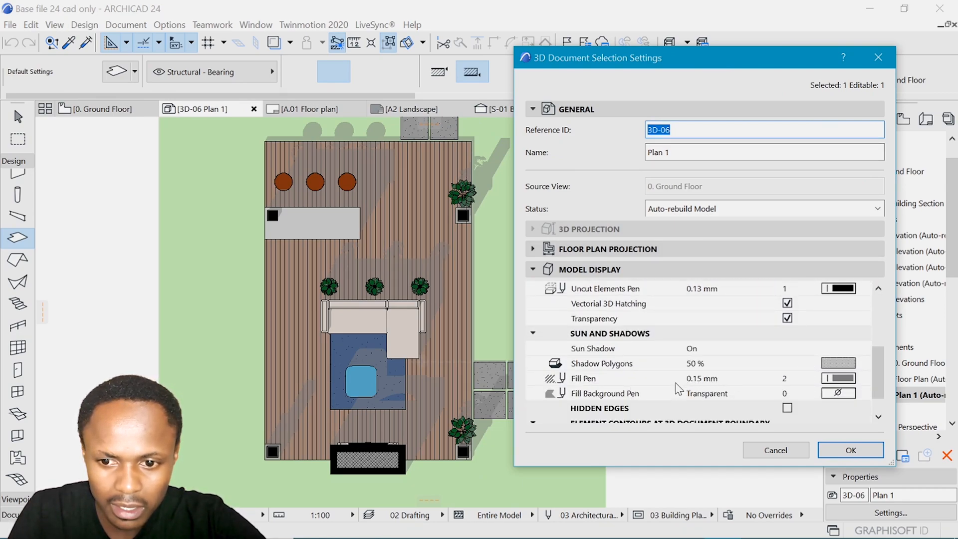
{"action": "left_click", "coordinate": [839, 377]}
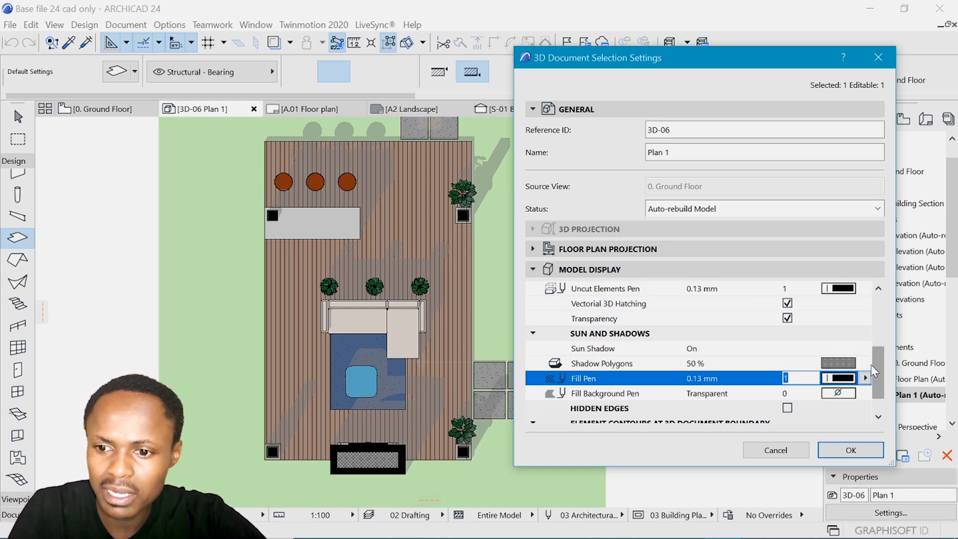
{"action": "left_click", "coordinate": [864, 378]}
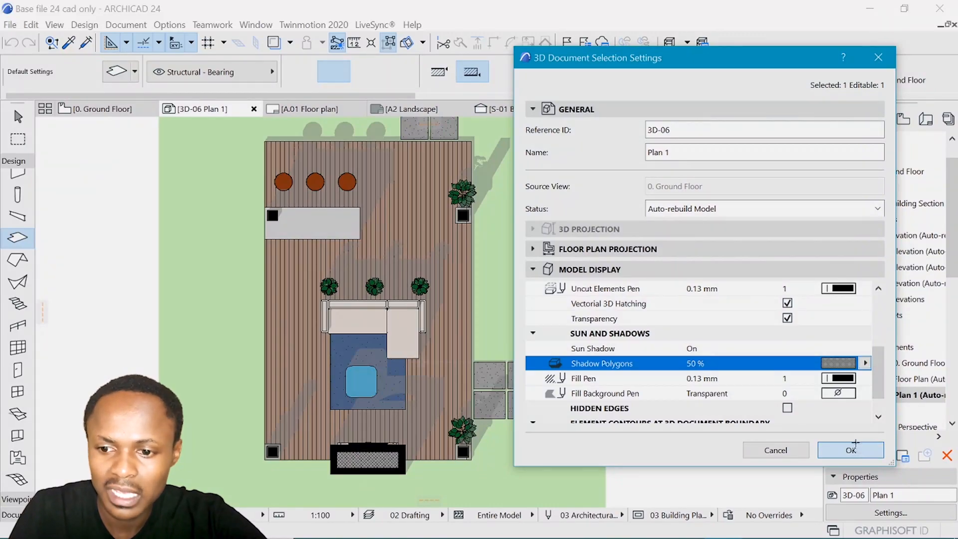
{"action": "left_click", "coordinate": [850, 450]}
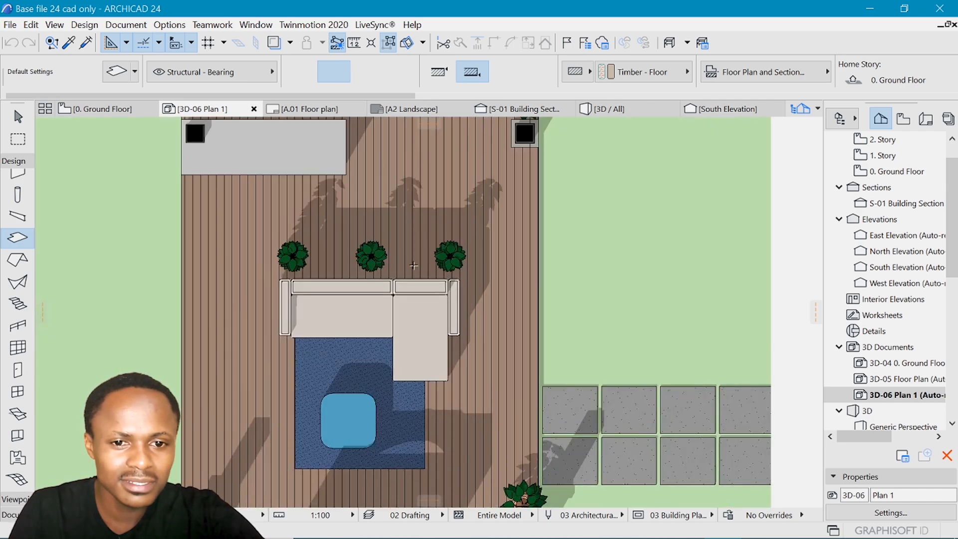
{"action": "mouse_move", "coordinate": [442, 367]}
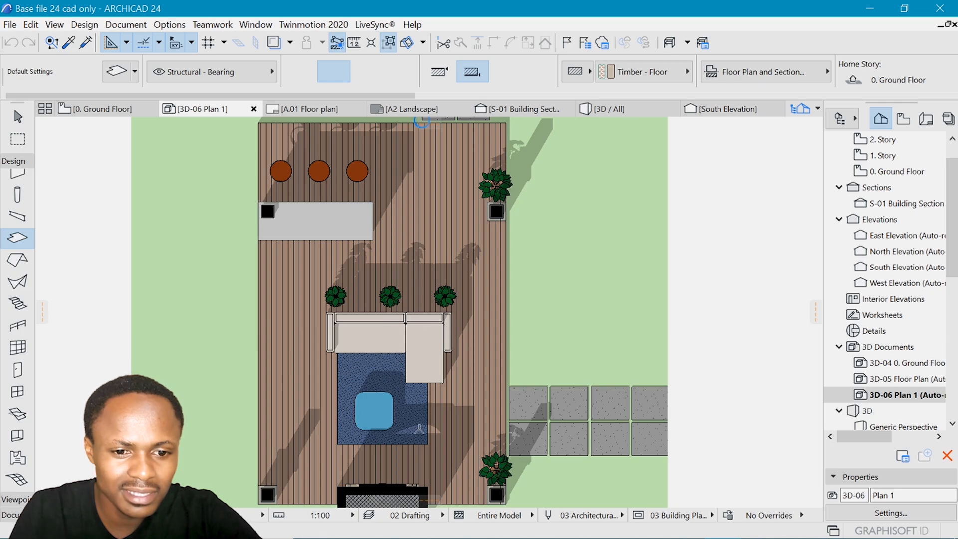
Zoom the plan to check the revised shadows and carpet texture
{"action": "scroll", "scroll_direction": "down", "scroll_amount": 3}
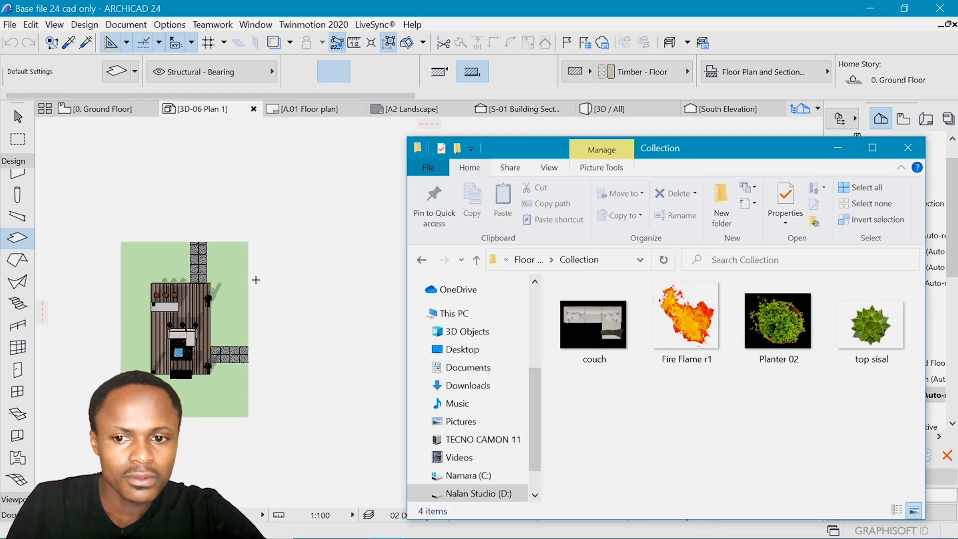
Select the couch image in the Collection folder
{"action": "left_click", "coordinate": [593, 321]}
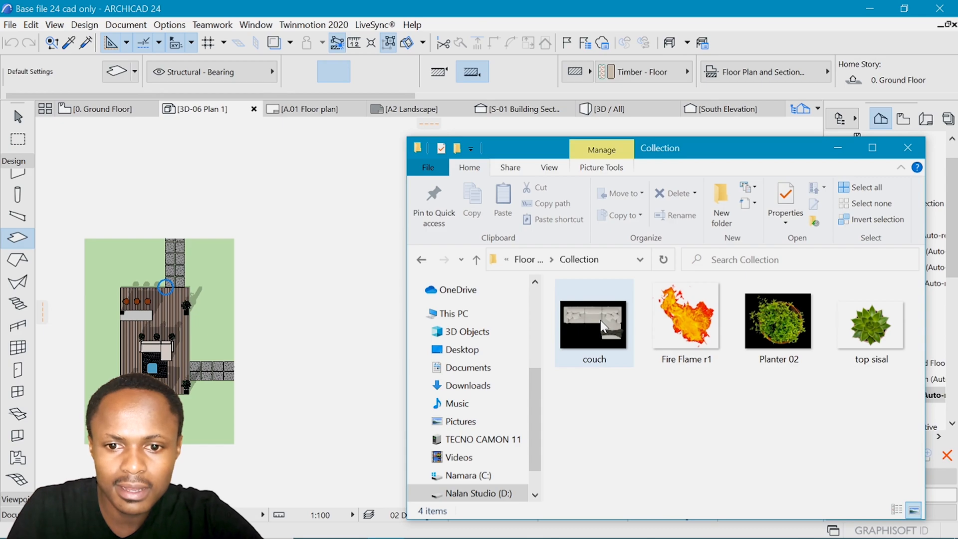
{"action": "mouse_move", "coordinate": [593, 320]}
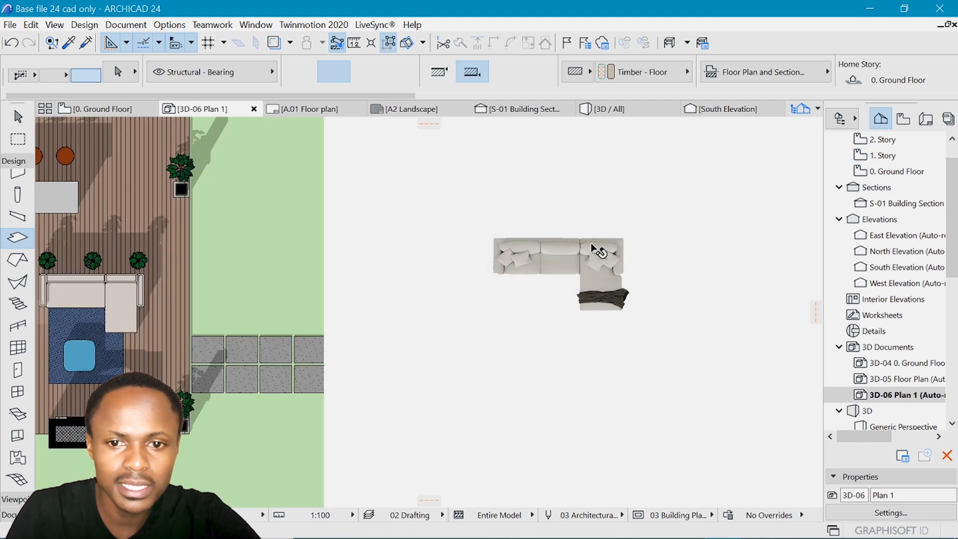
Move the couch picture onto the deck, bring it to front, and make it transparent
{"action": "left_click", "coordinate": [556, 269]}
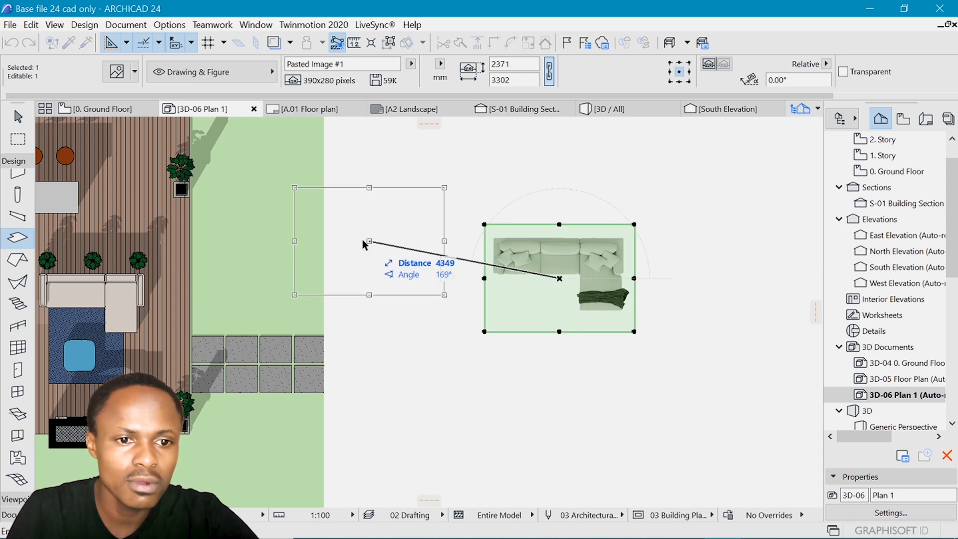
{"action": "right_click", "coordinate": [322, 231]}
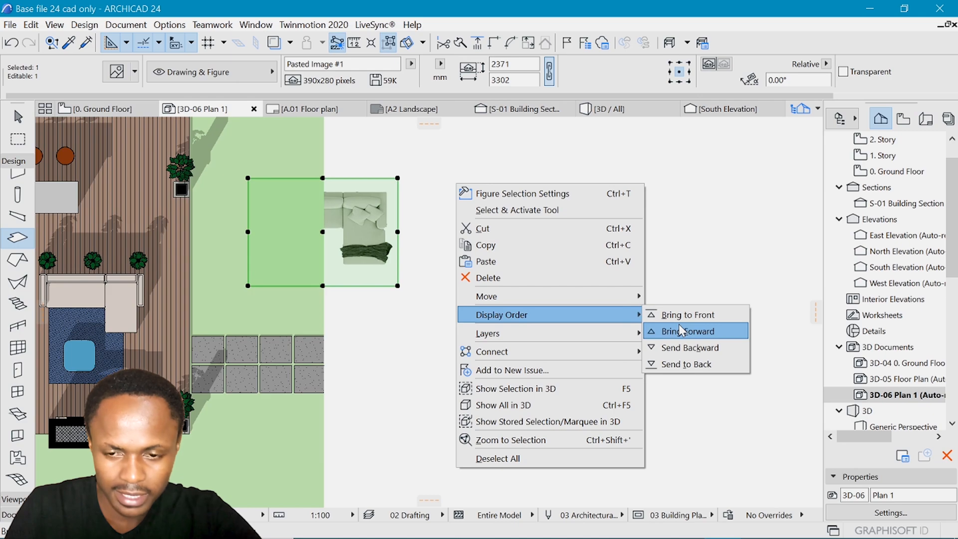
{"action": "mouse_move", "coordinate": [687, 314]}
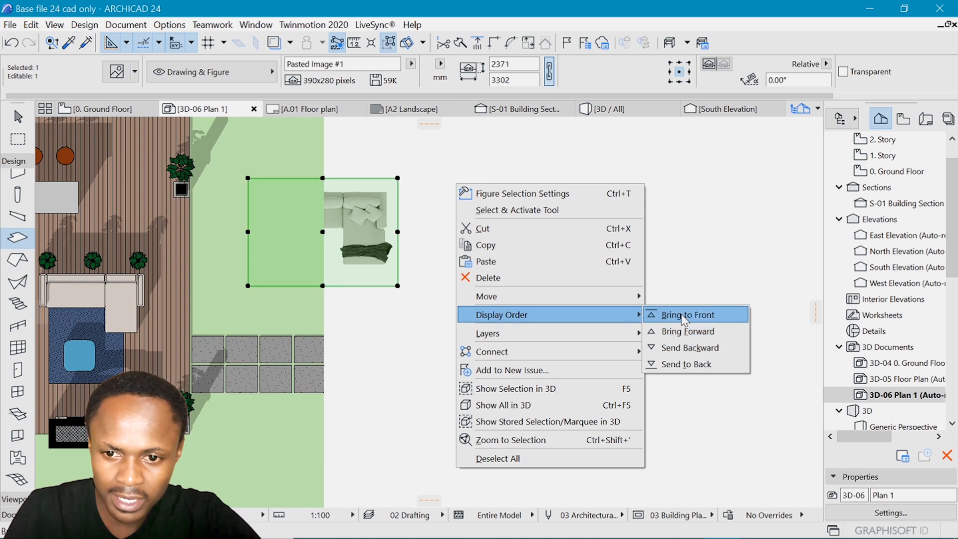
{"action": "left_click", "coordinate": [688, 314]}
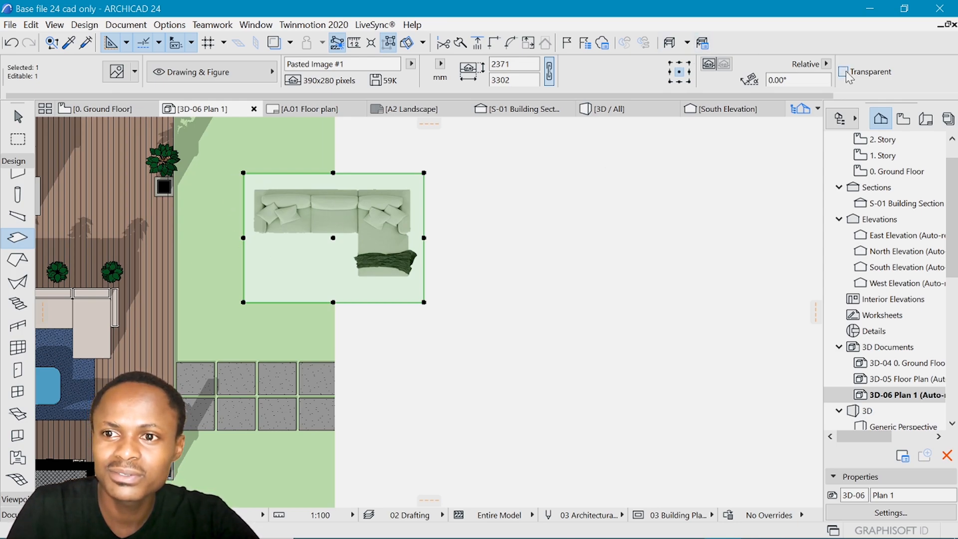
{"action": "left_click", "coordinate": [844, 71]}
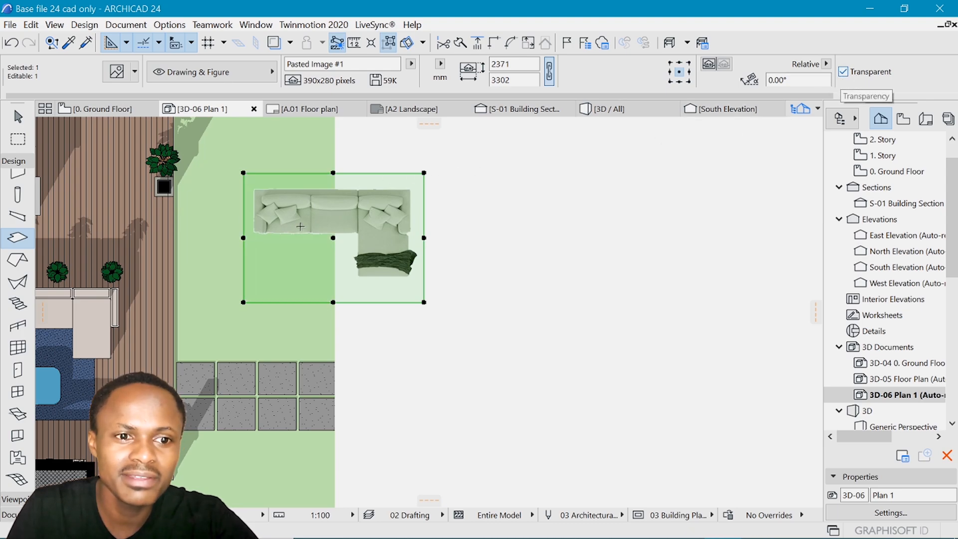
{"action": "mouse_move", "coordinate": [650, 226]}
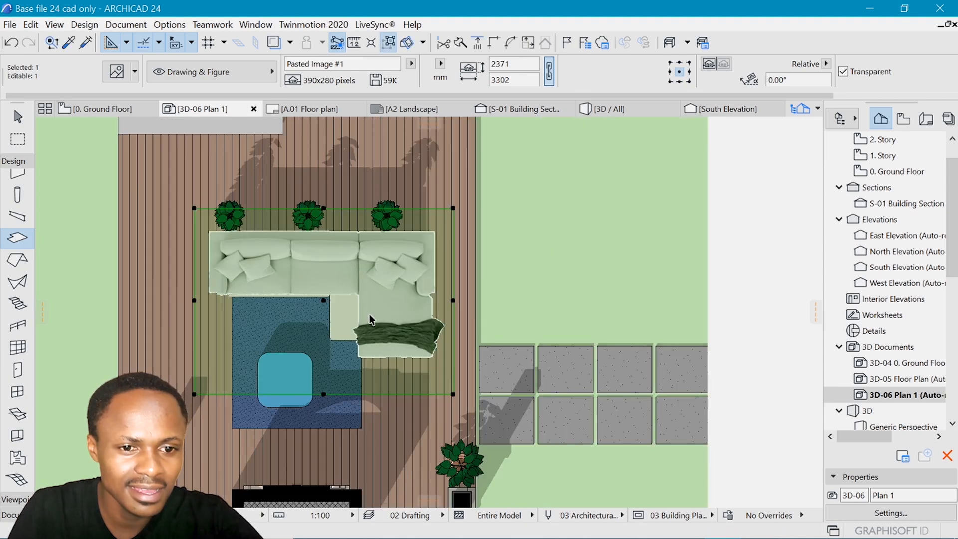
{"action": "mouse_move", "coordinate": [301, 310]}
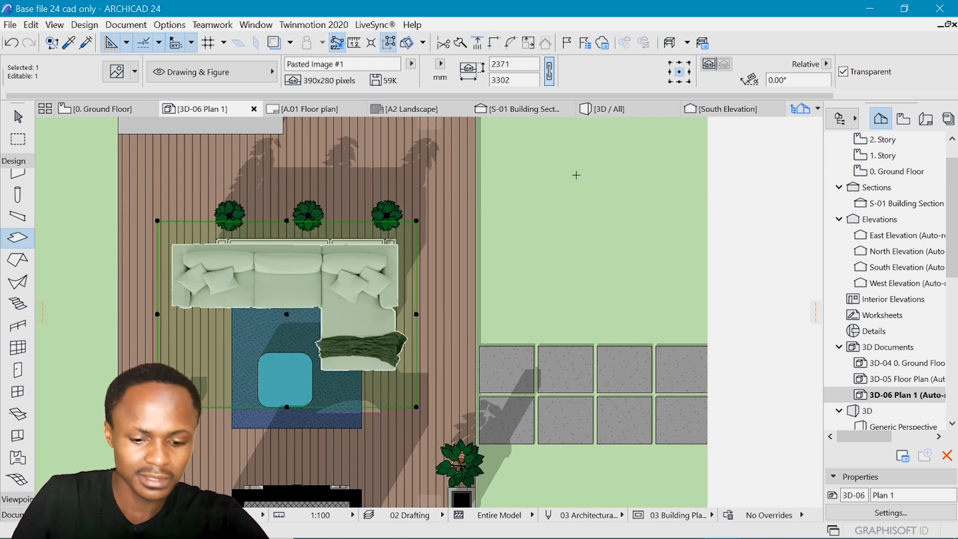
{"action": "mouse_move", "coordinate": [430, 231]}
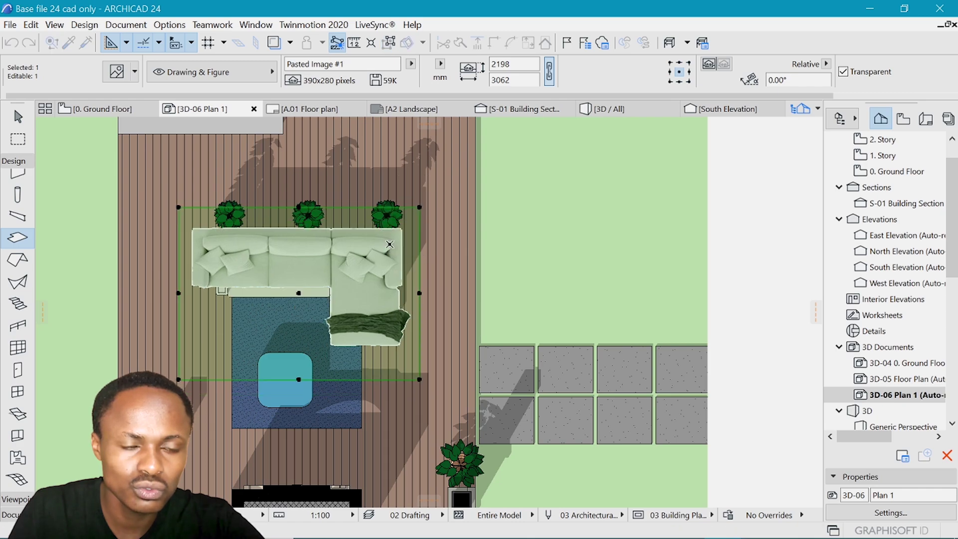
{"action": "mouse_move", "coordinate": [291, 307]}
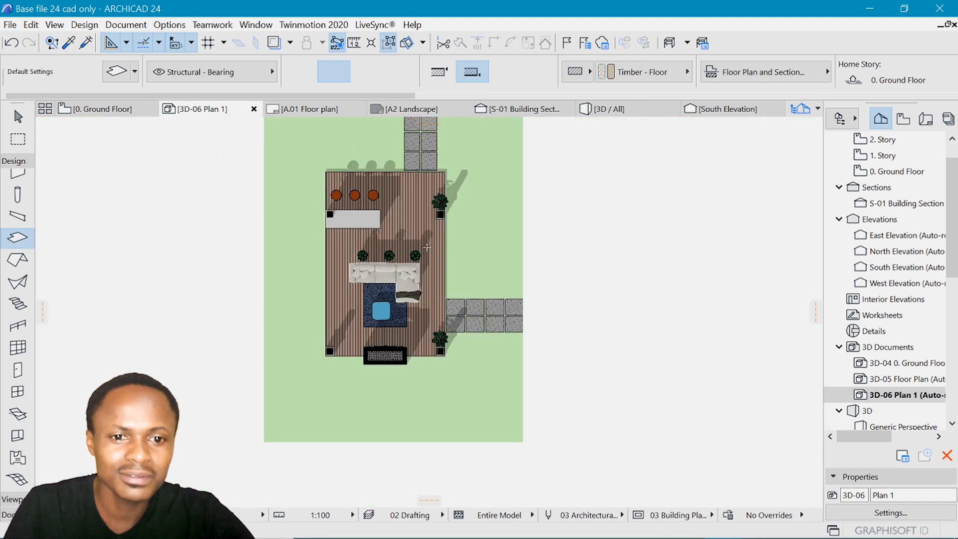
{"action": "mouse_move", "coordinate": [554, 261]}
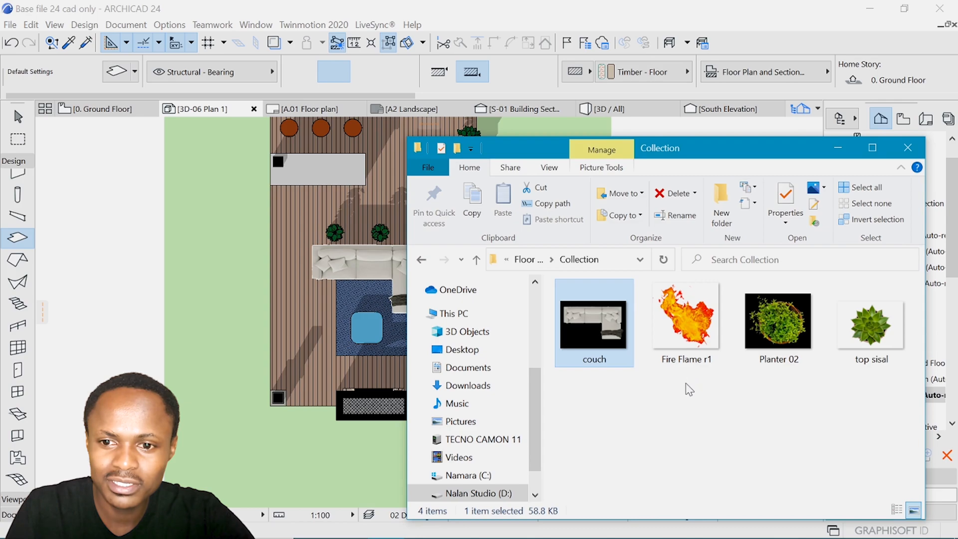
Select the Fire Flame r1 image in the Collection folder
{"action": "left_click", "coordinate": [685, 322]}
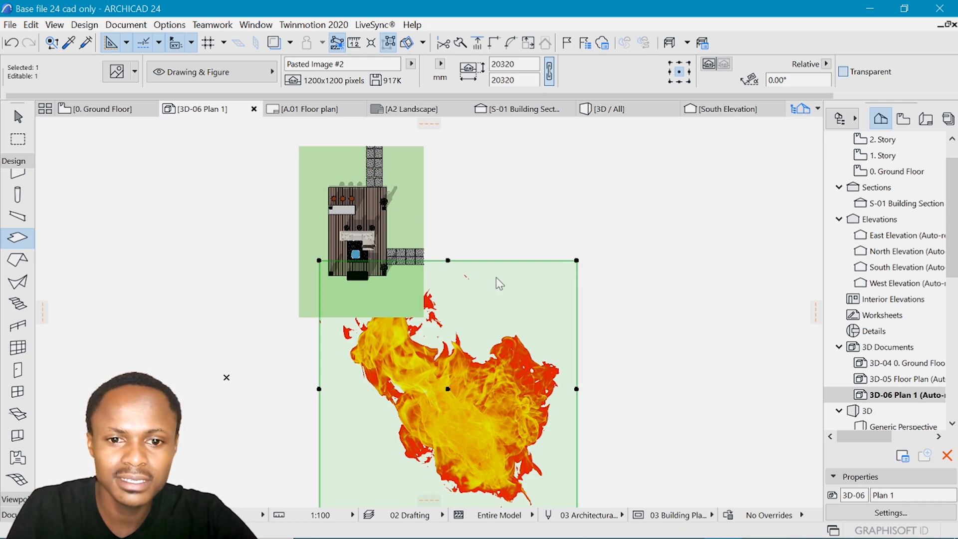
Bring the flame picture to front and shrink it to fit the fireplace
{"action": "right_click", "coordinate": [498, 281]}
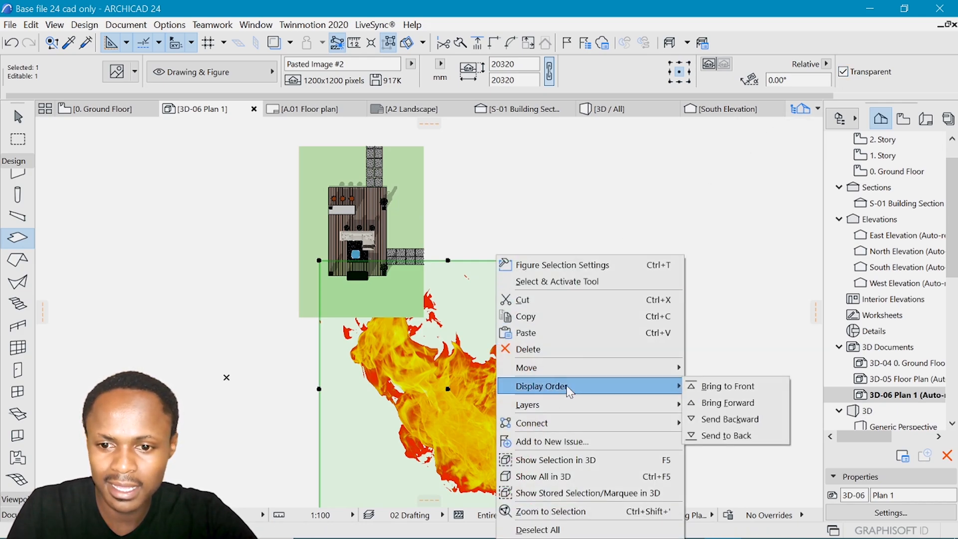
{"action": "left_click", "coordinate": [726, 386]}
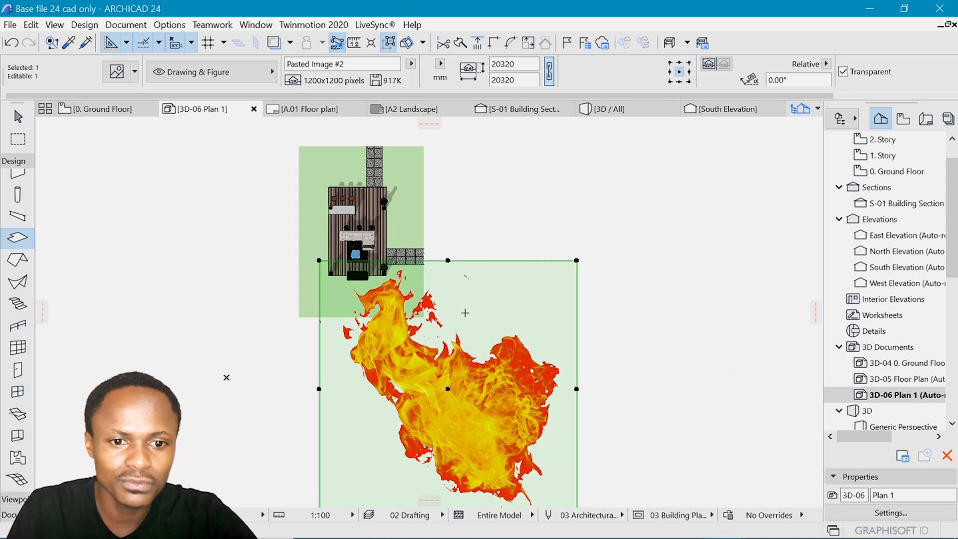
{"action": "mouse_move", "coordinate": [452, 395]}
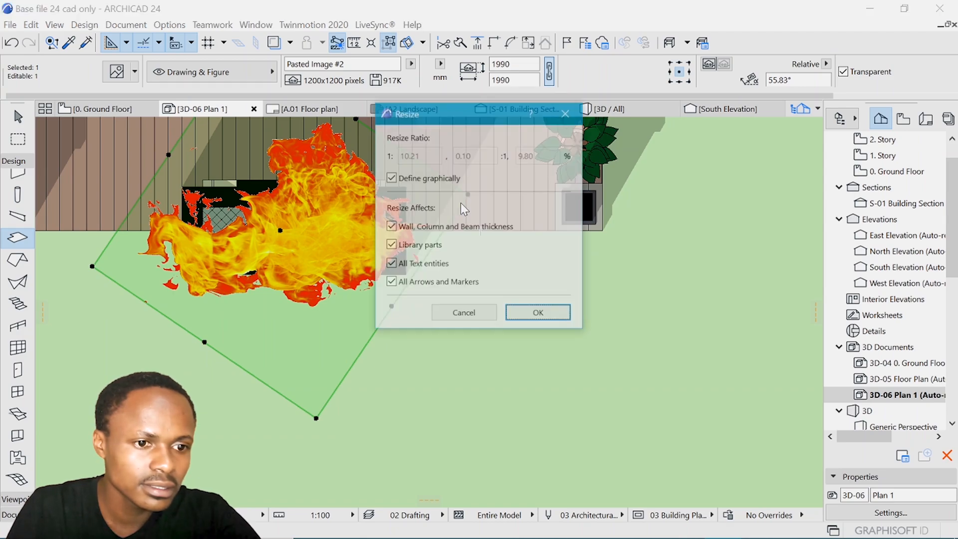
{"action": "left_click", "coordinate": [537, 312]}
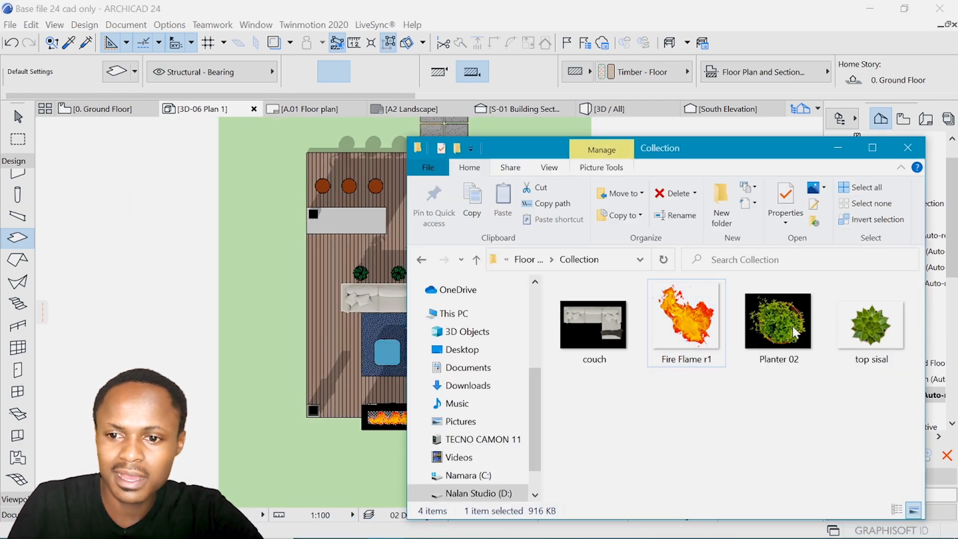
Select the Planter 02 image in the Collection folder
{"action": "left_click", "coordinate": [778, 322]}
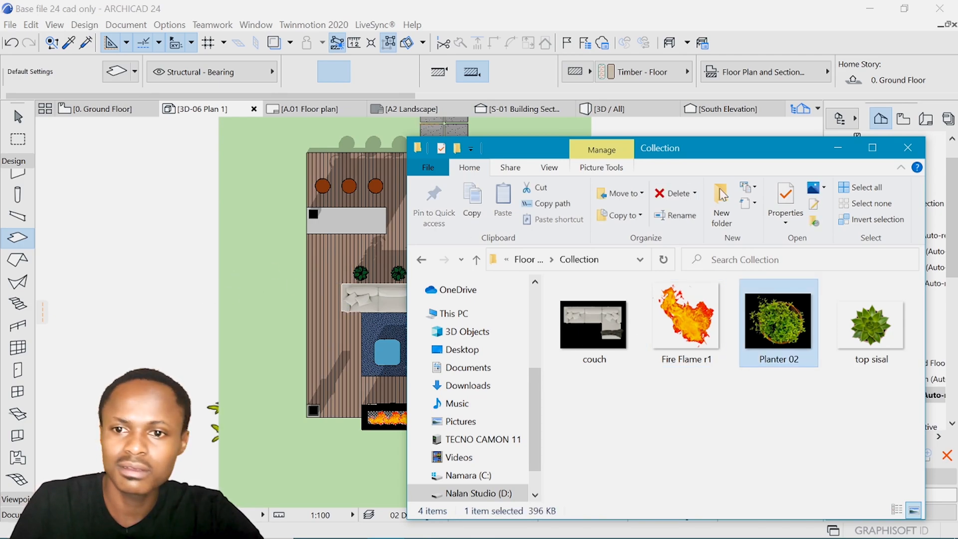
{"action": "left_click", "coordinate": [908, 148]}
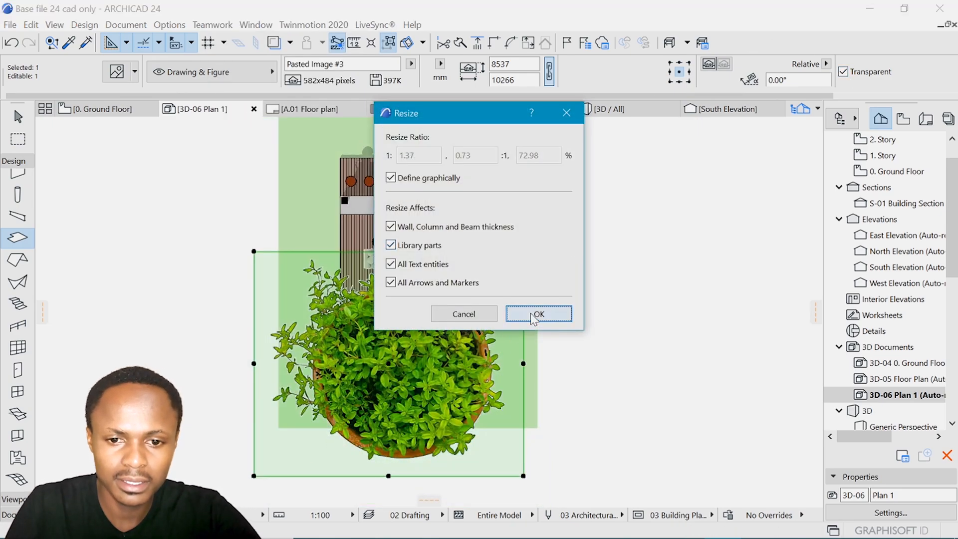
Shrink the pasted Planter 02 picture for the plants behind the couch
{"action": "left_click", "coordinate": [537, 314]}
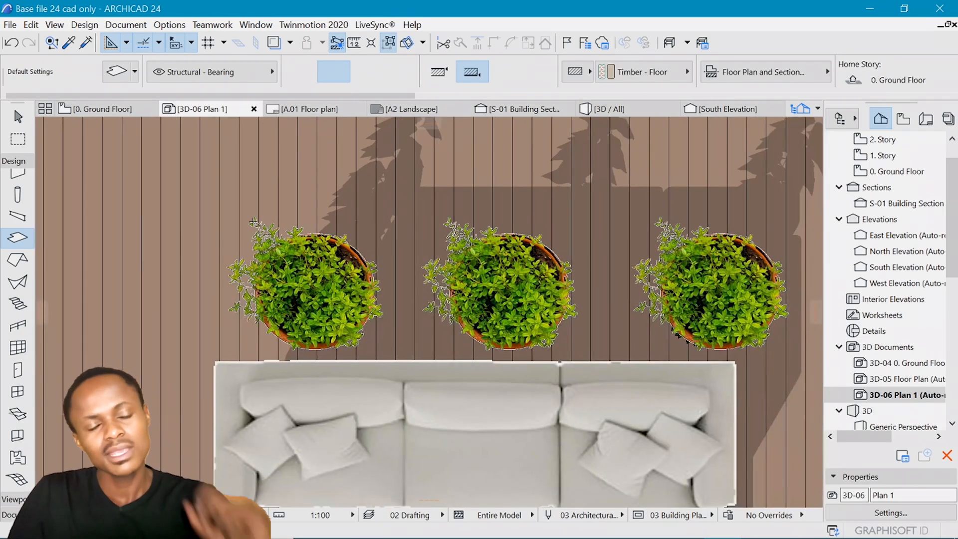
{"action": "scroll", "scroll_direction": "up", "scroll_amount": 3}
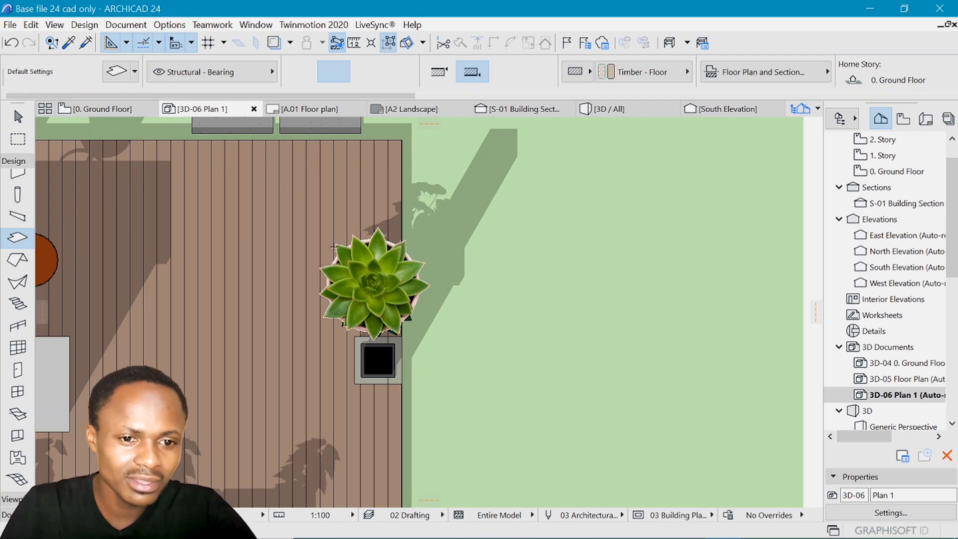
{"action": "mouse_move", "coordinate": [468, 225]}
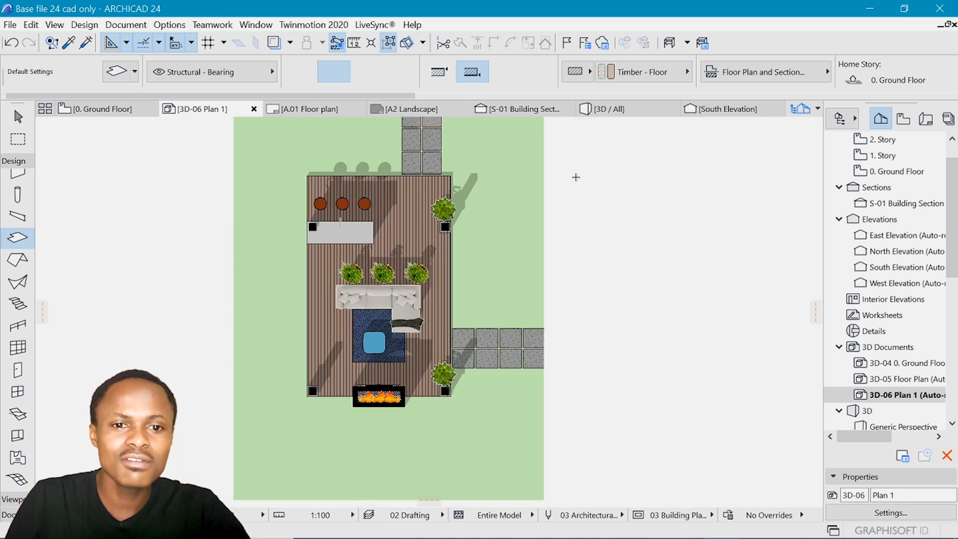
{"action": "scroll", "scroll_direction": "down", "scroll_amount": 3}
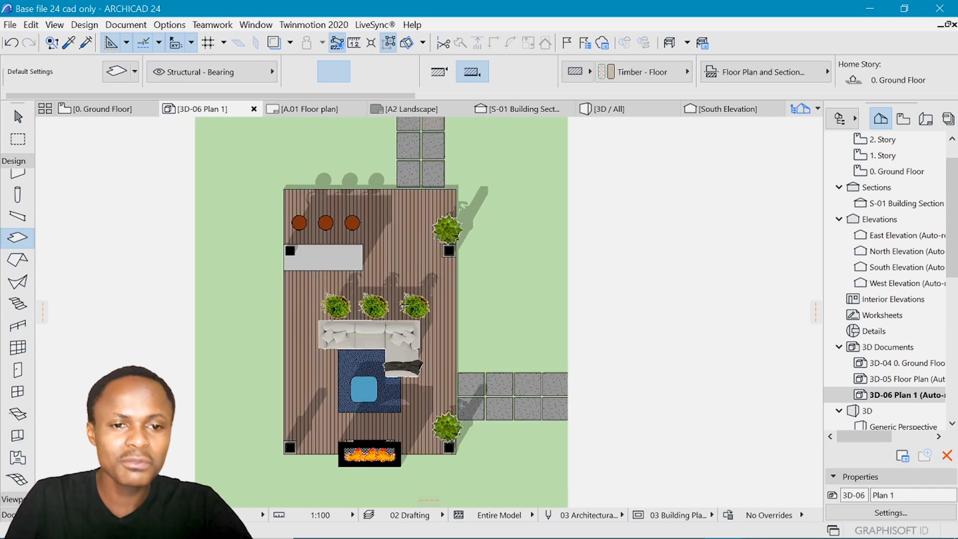
{"action": "mouse_move", "coordinate": [506, 238]}
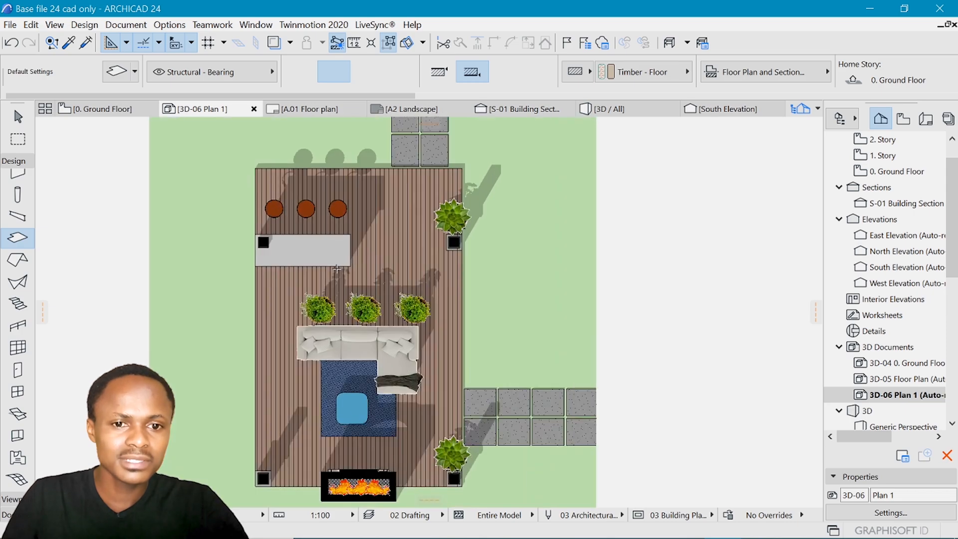
{"action": "mouse_move", "coordinate": [509, 291]}
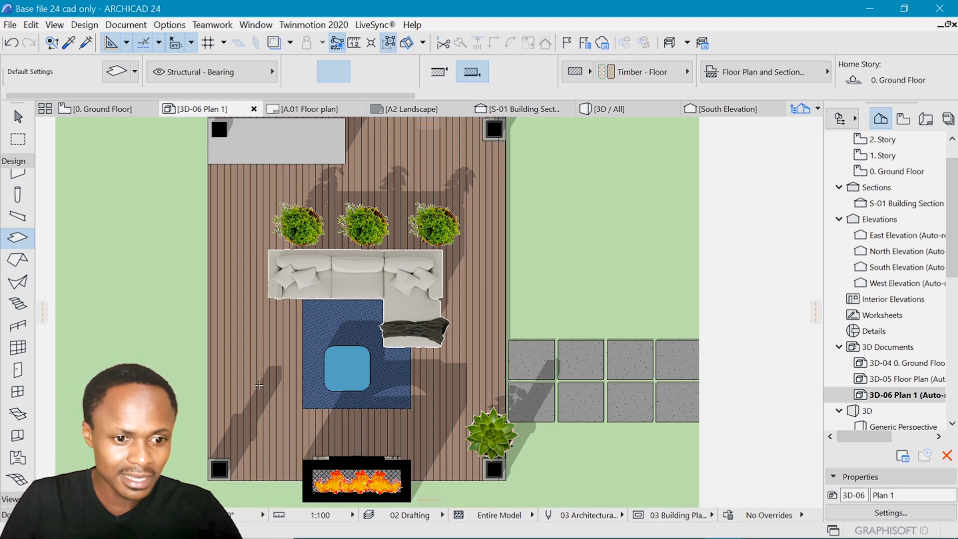
{"action": "mouse_move", "coordinate": [244, 454]}
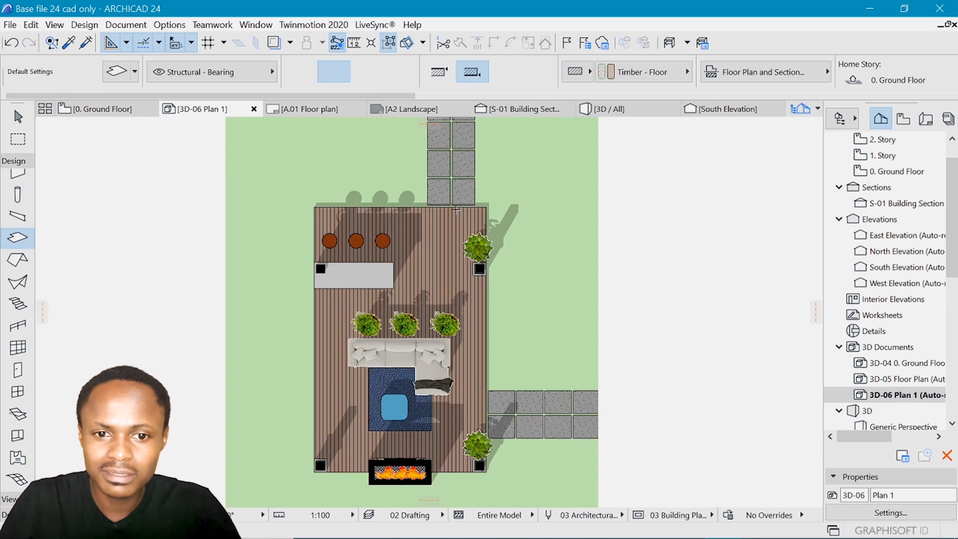
{"action": "mouse_move", "coordinate": [407, 277]}
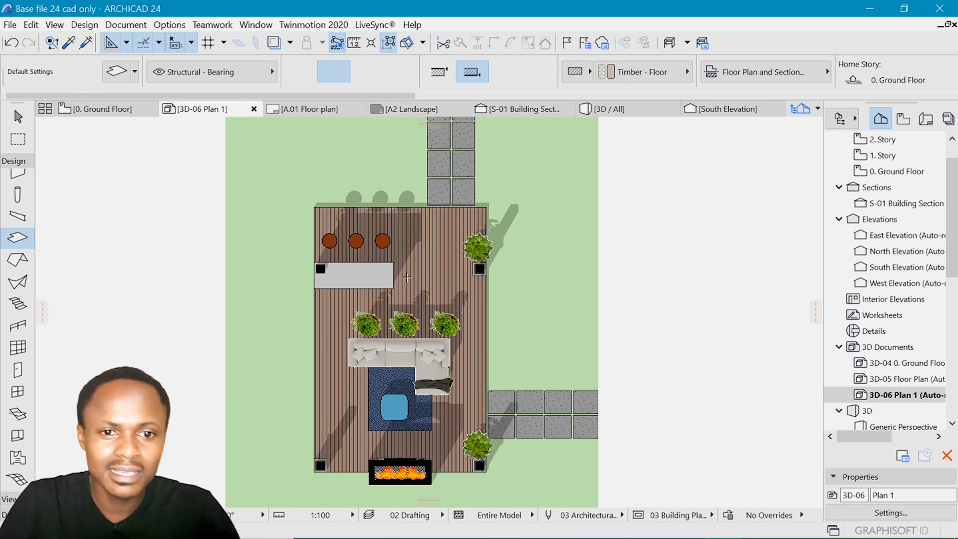